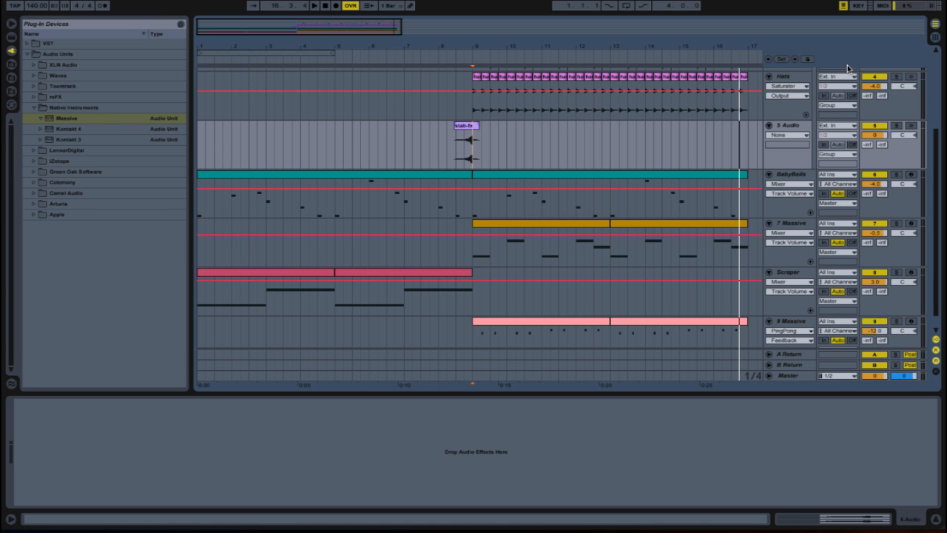
{"action": "mouse_move", "coordinate": [814, 104]}
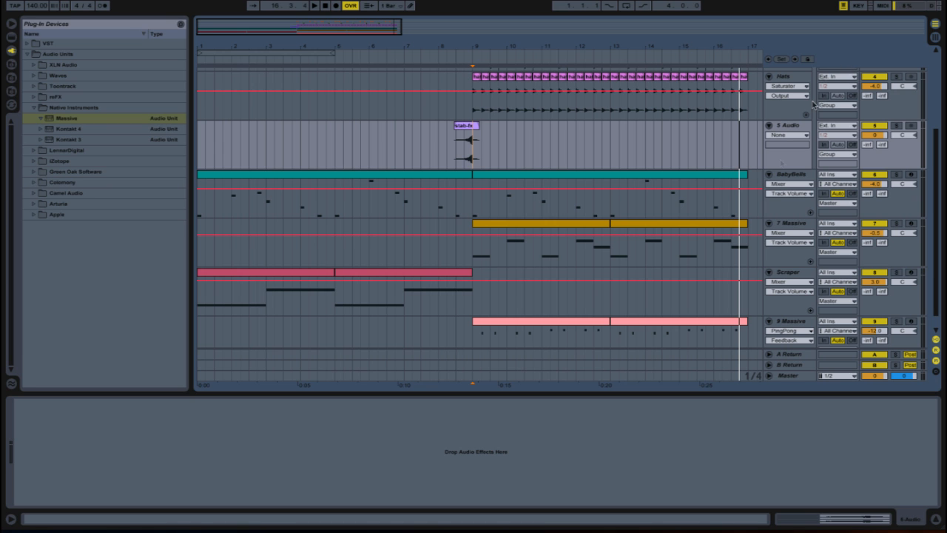
Load Massive onto the bass track and show its untitled init patch.
{"action": "right_click", "coordinate": [787, 224]}
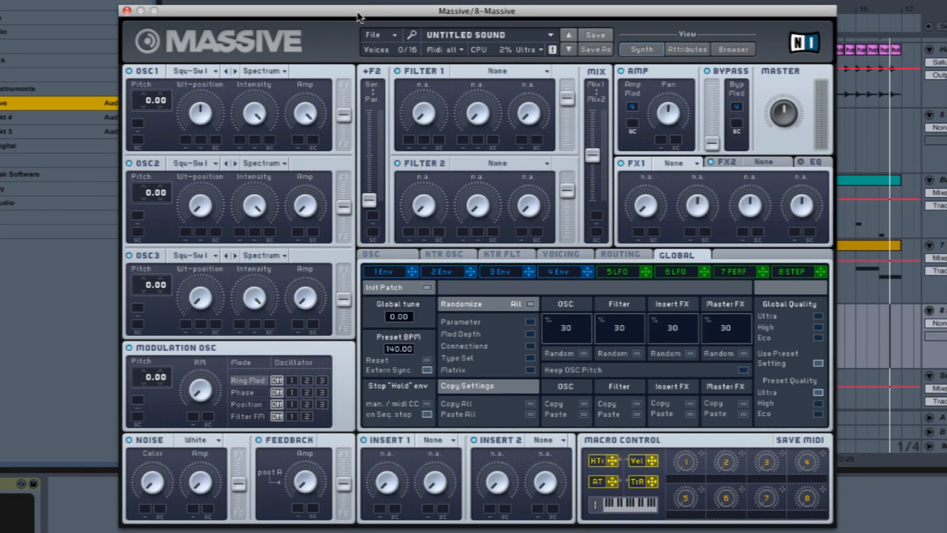
{"action": "mouse_move", "coordinate": [358, 18]}
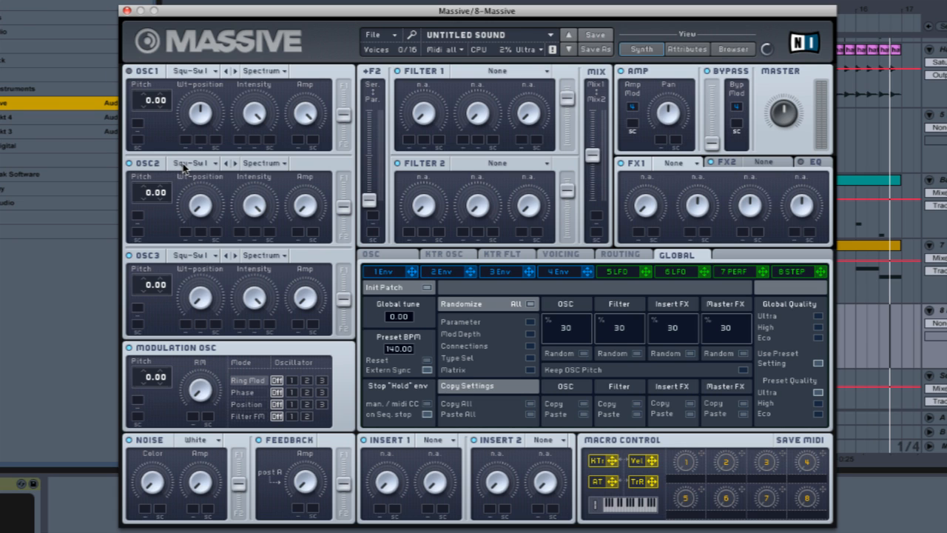
Set OSC2's wavetable to VA-PWM.
{"action": "left_click", "coordinate": [189, 161]}
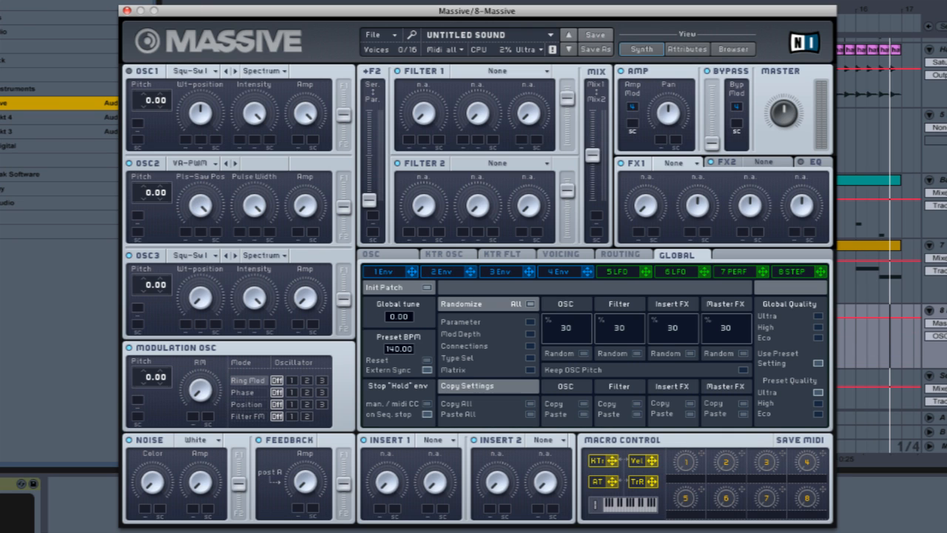
{"action": "mouse_move", "coordinate": [180, 184]}
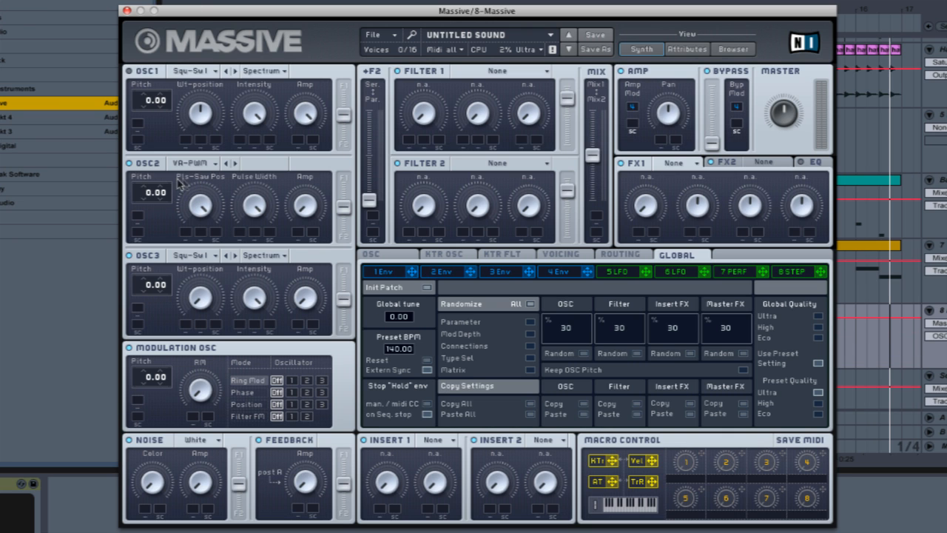
{"action": "mouse_move", "coordinate": [280, 213]}
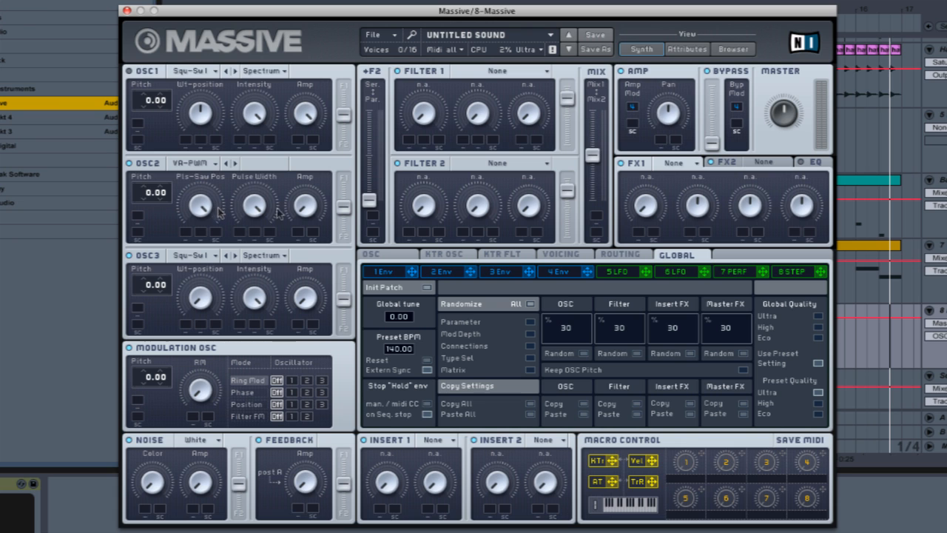
{"action": "mouse_move", "coordinate": [268, 204]}
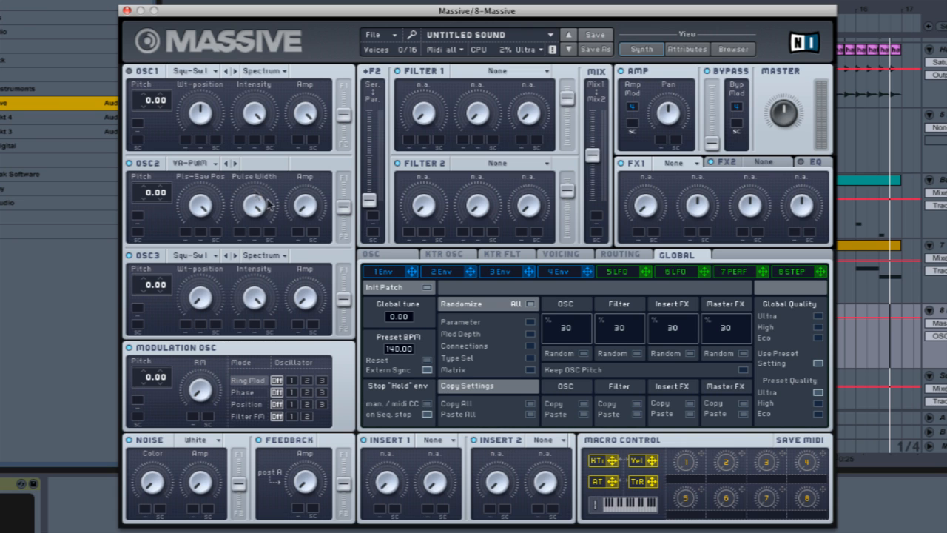
{"action": "mouse_move", "coordinate": [296, 104]}
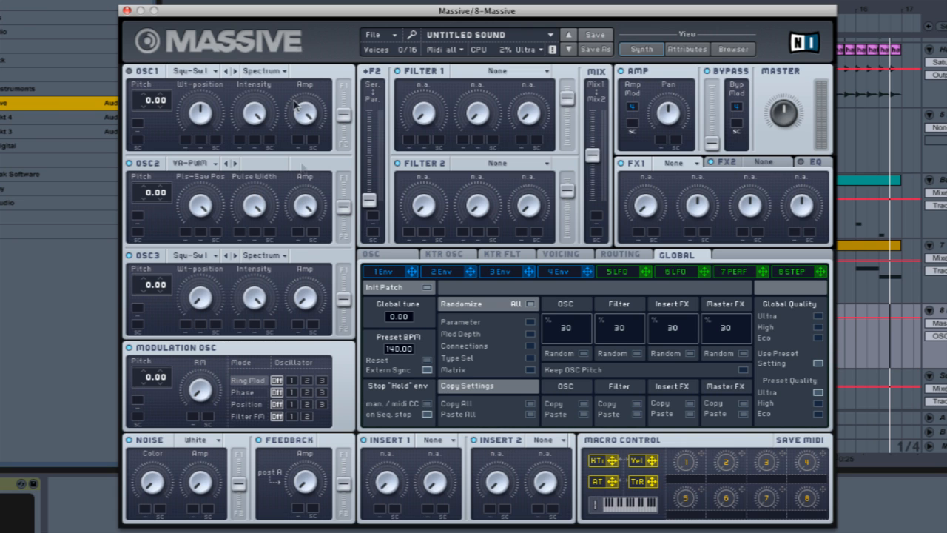
{"action": "mouse_move", "coordinate": [280, 219]}
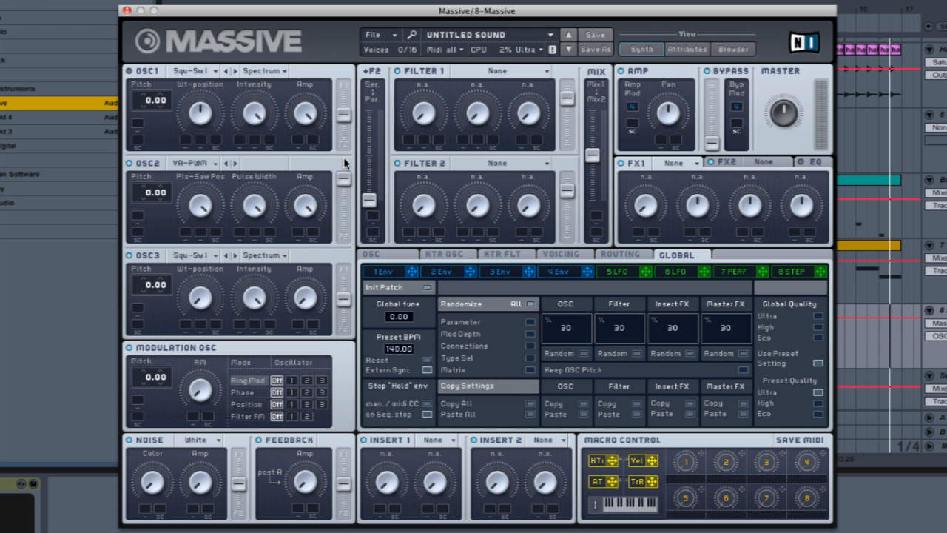
{"action": "mouse_move", "coordinate": [486, 111]}
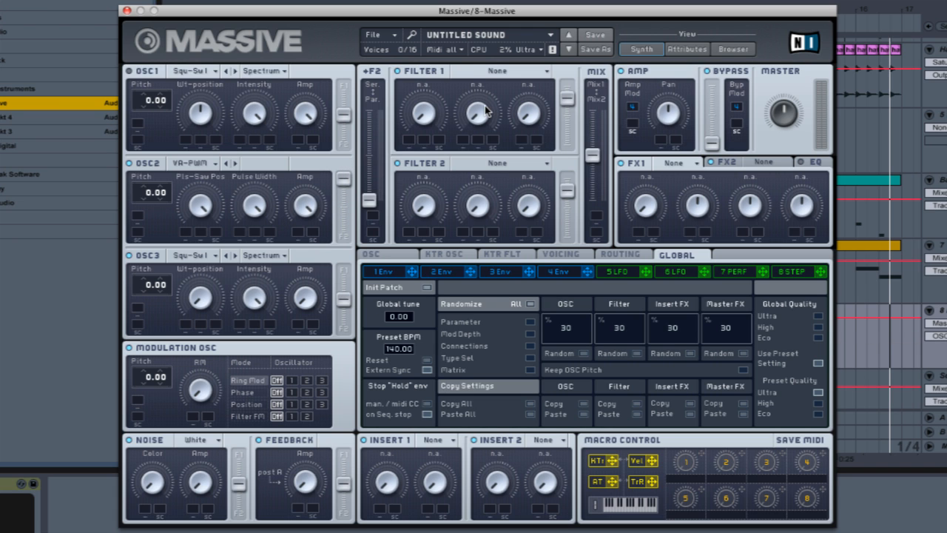
{"action": "mouse_move", "coordinate": [417, 101]}
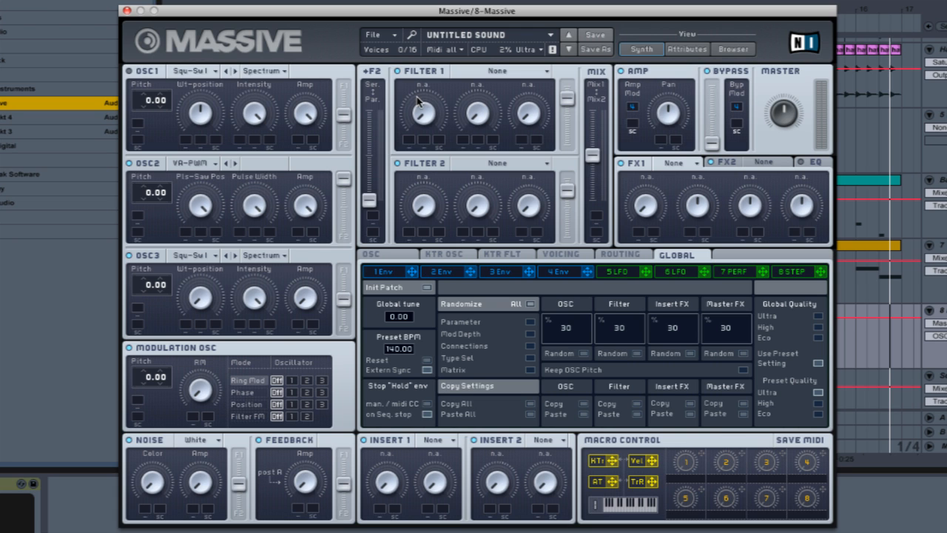
{"action": "mouse_move", "coordinate": [418, 107]}
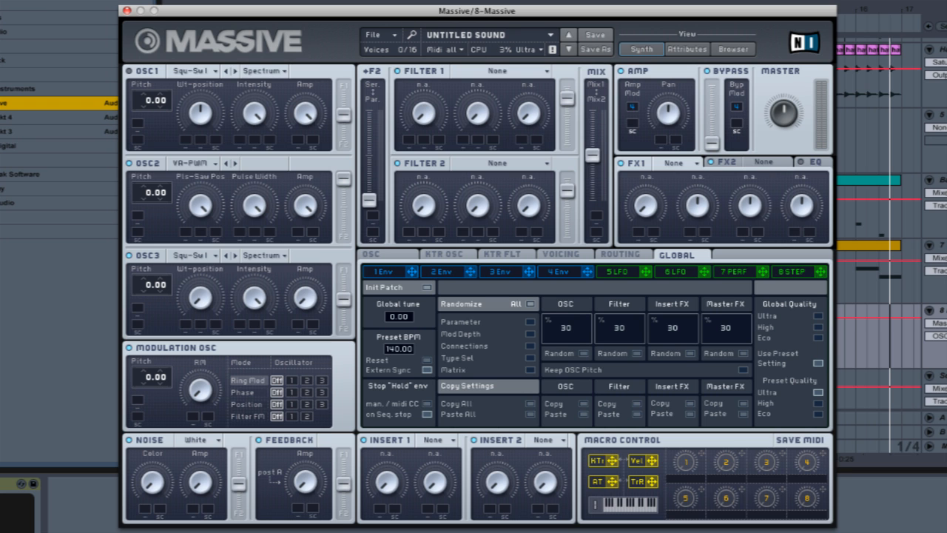
{"action": "mouse_move", "coordinate": [127, 10]}
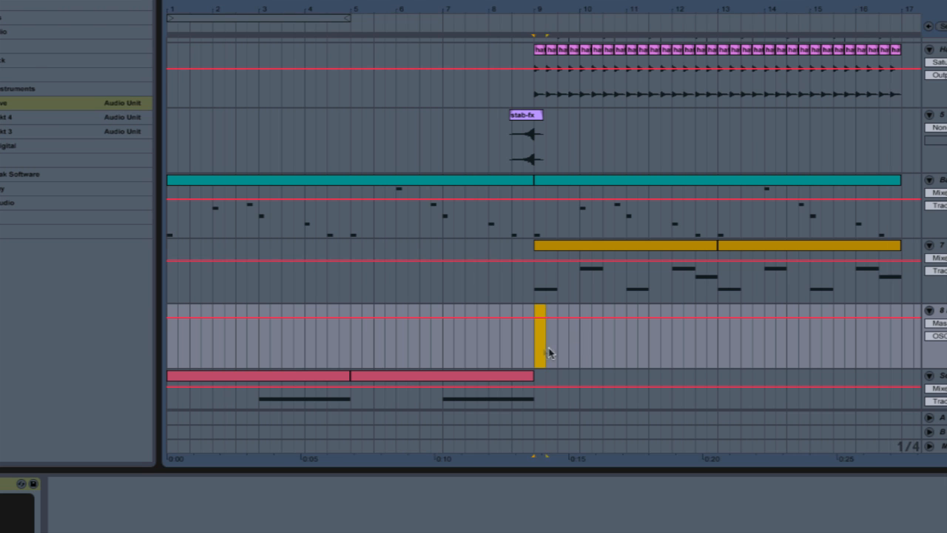
Reopen the Massive plug-in window from the Ableton arrangement.
{"action": "right_click", "coordinate": [548, 352]}
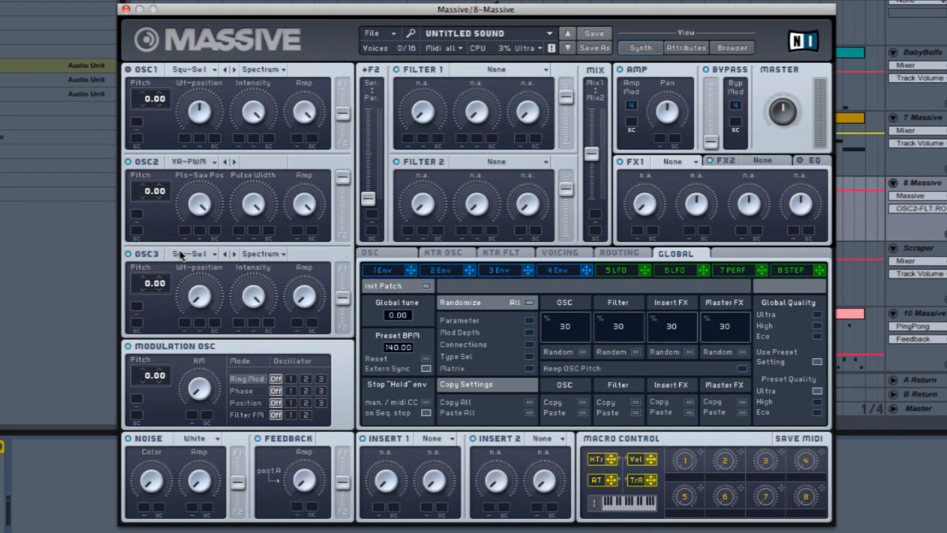
{"action": "mouse_move", "coordinate": [184, 257]}
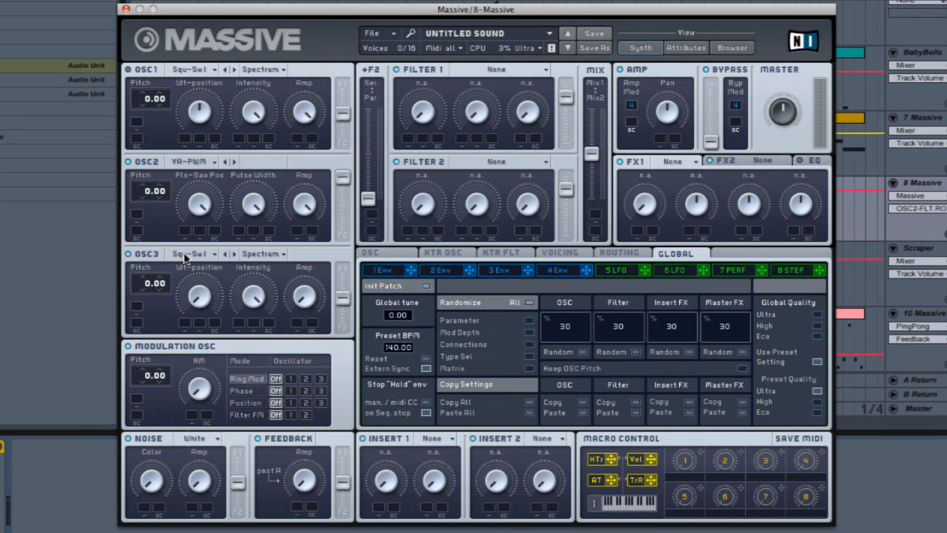
Choose the Herby wavetable for OSC3 from its wavetable list.
{"action": "left_click", "coordinate": [191, 254]}
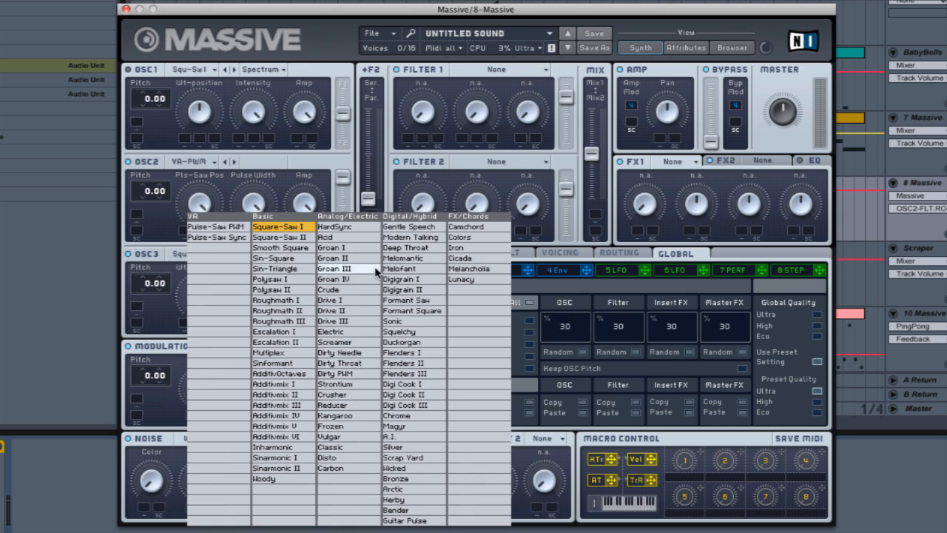
{"action": "mouse_move", "coordinate": [412, 299]}
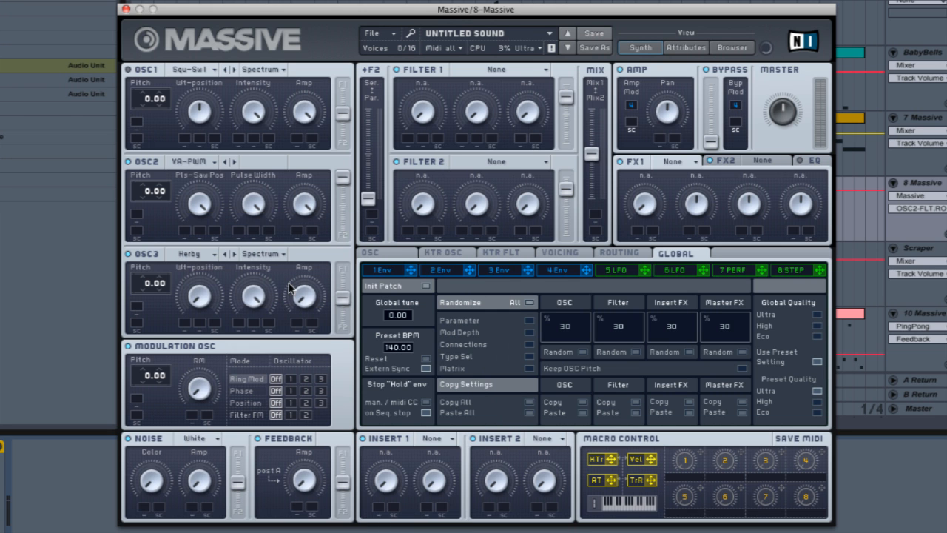
{"action": "mouse_move", "coordinate": [216, 308]}
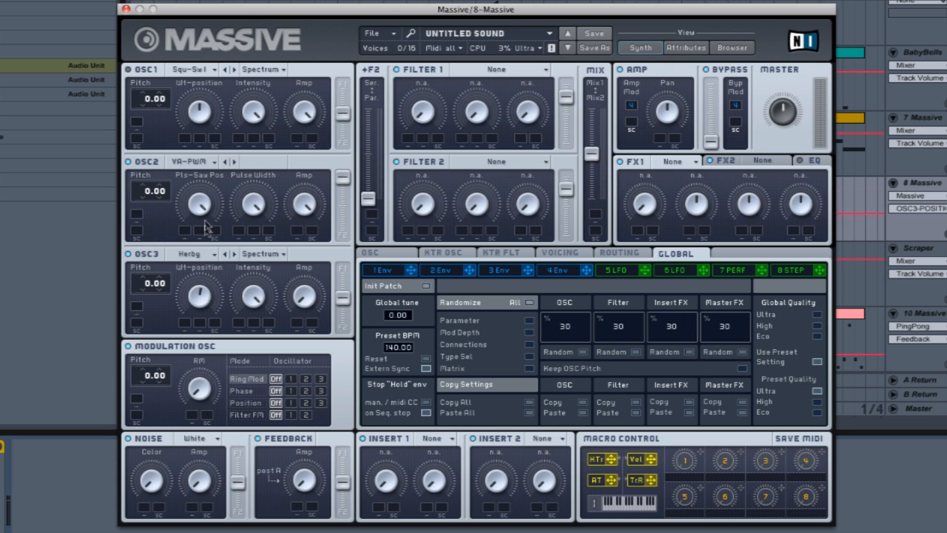
{"action": "mouse_move", "coordinate": [208, 274]}
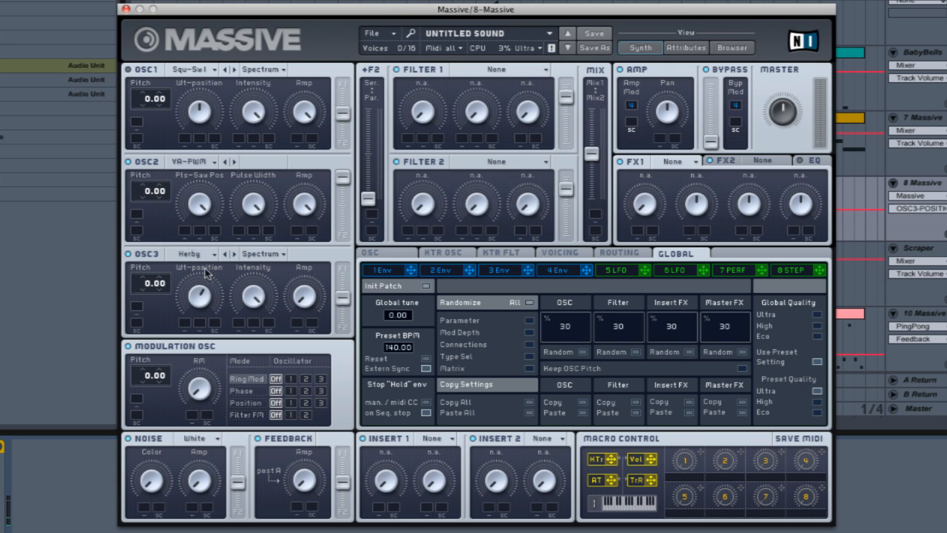
{"action": "mouse_move", "coordinate": [196, 303]}
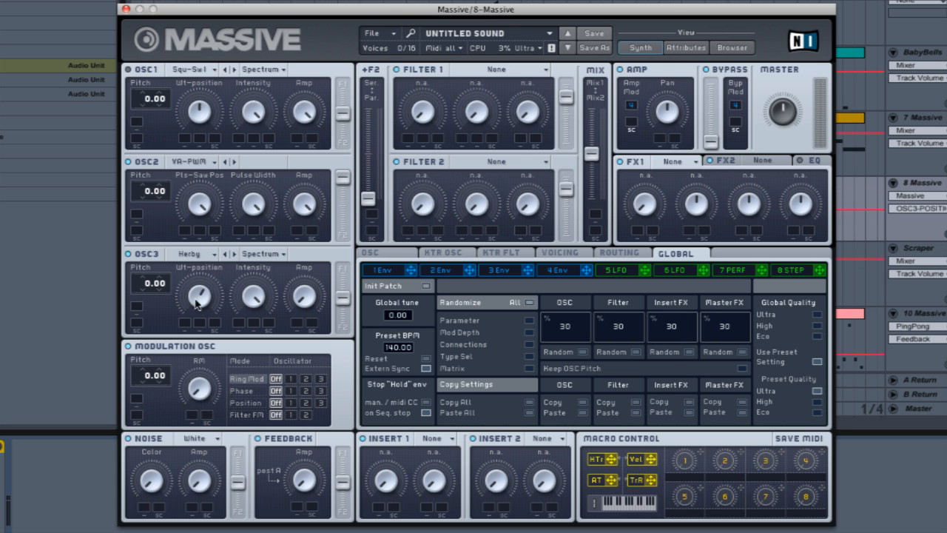
{"action": "mouse_move", "coordinate": [223, 301]}
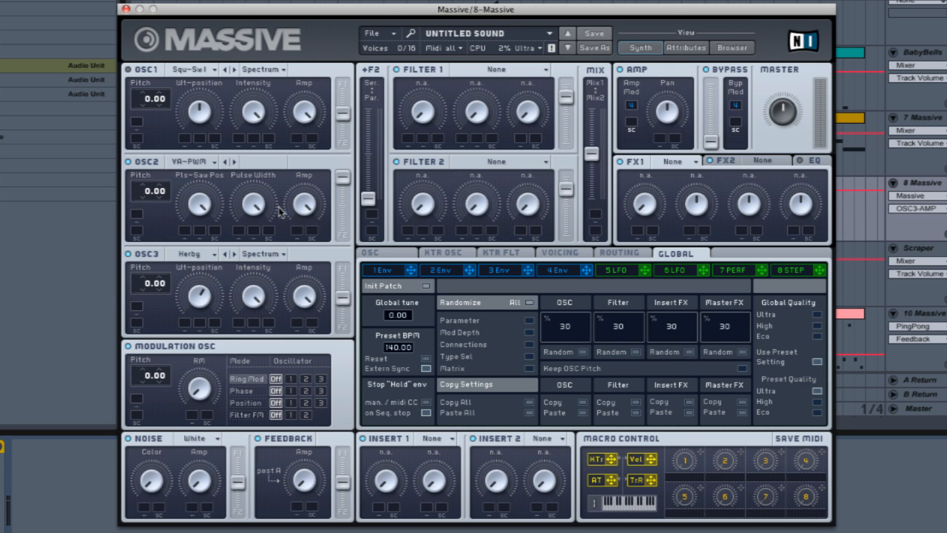
{"action": "mouse_move", "coordinate": [305, 239]}
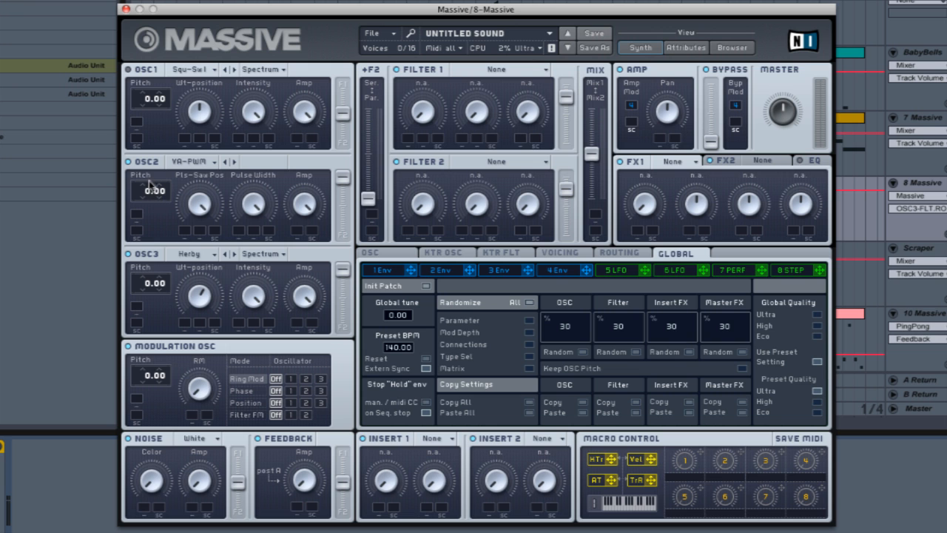
{"action": "mouse_move", "coordinate": [163, 370]}
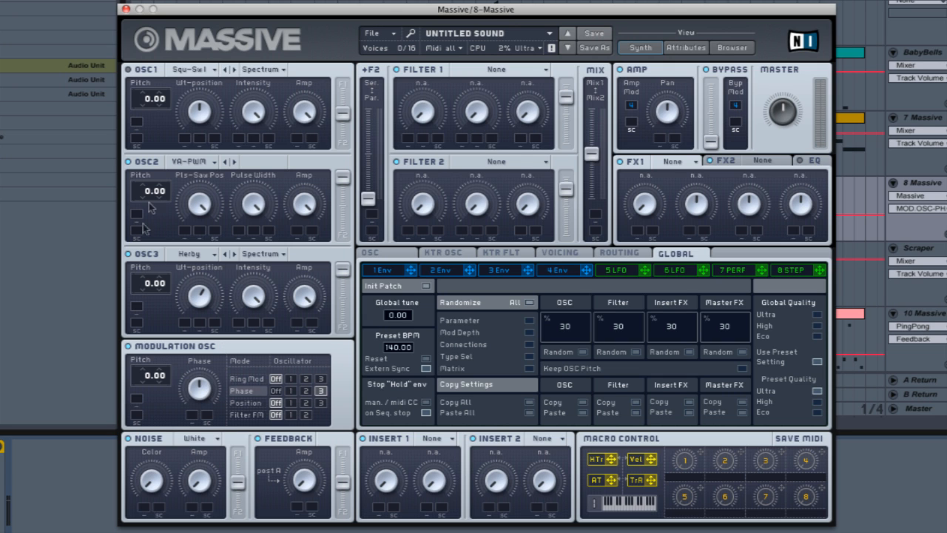
{"action": "mouse_move", "coordinate": [208, 402]}
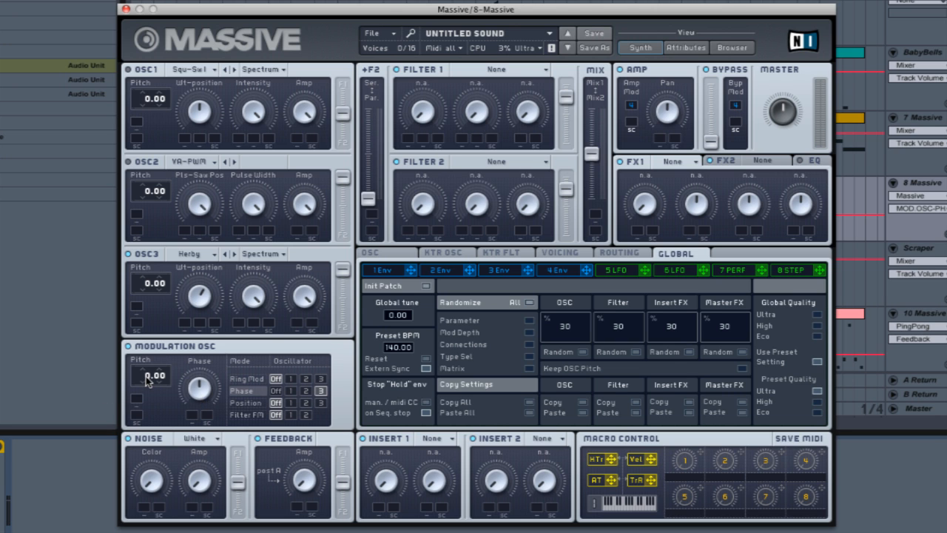
Lower the modulation oscillator's pitch to about -6.
{"action": "left_click_drag", "start_coordinate": [151, 376], "coordinate": [151, 388]}
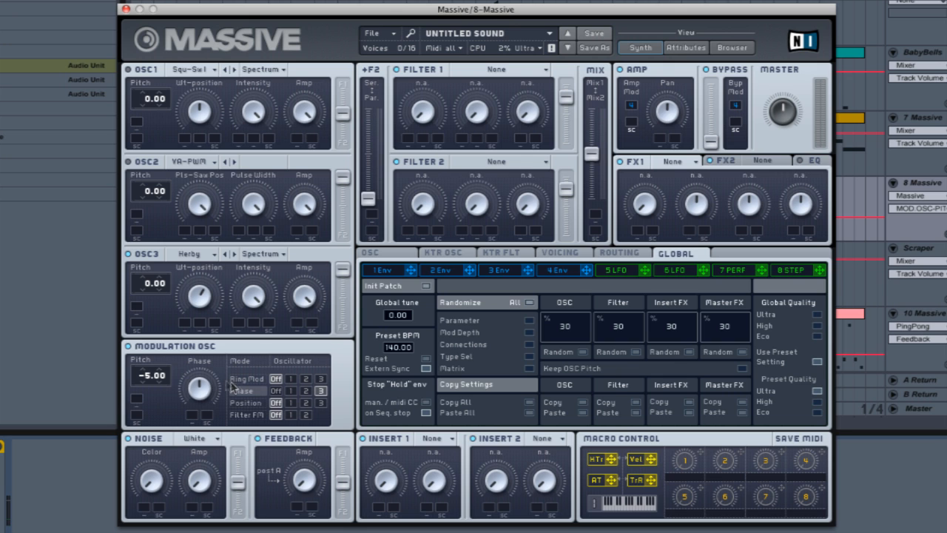
{"action": "mouse_move", "coordinate": [132, 164]}
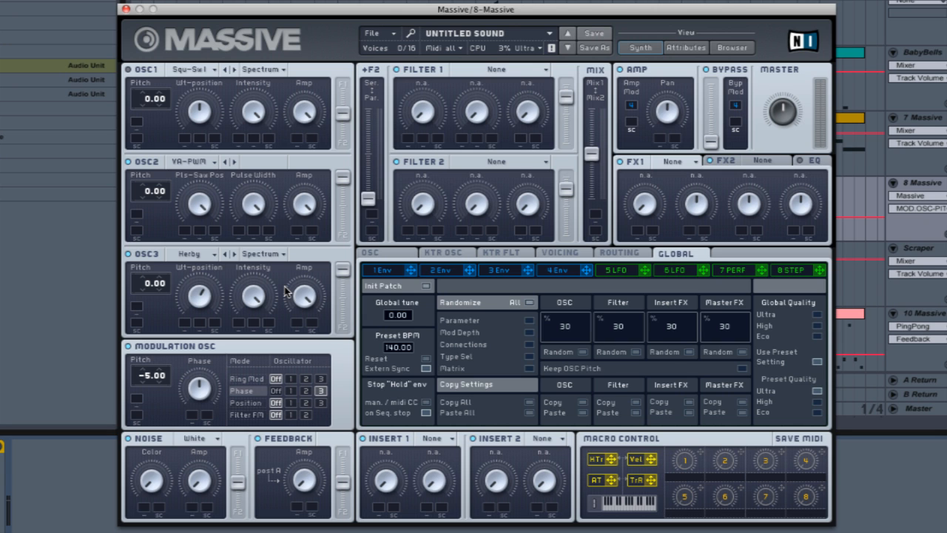
{"action": "mouse_move", "coordinate": [487, 132]}
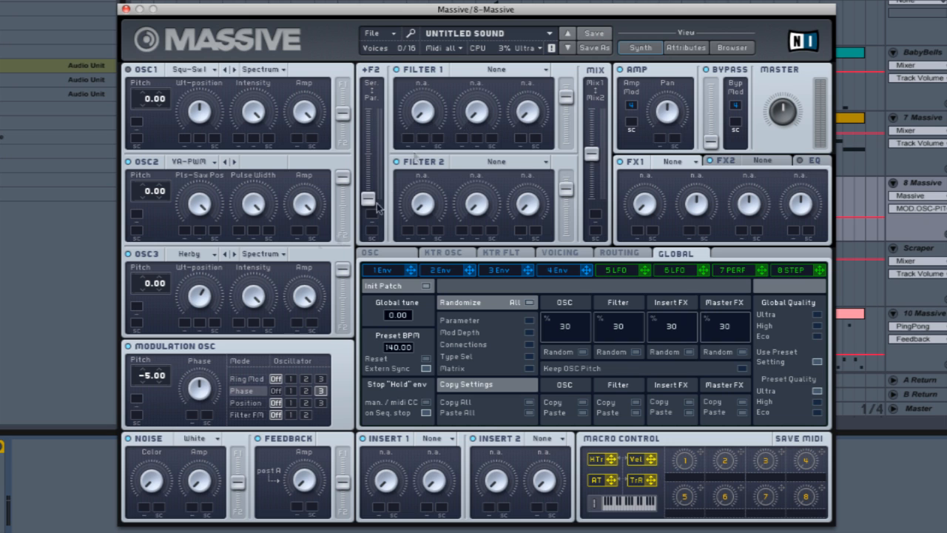
{"action": "mouse_move", "coordinate": [494, 72]}
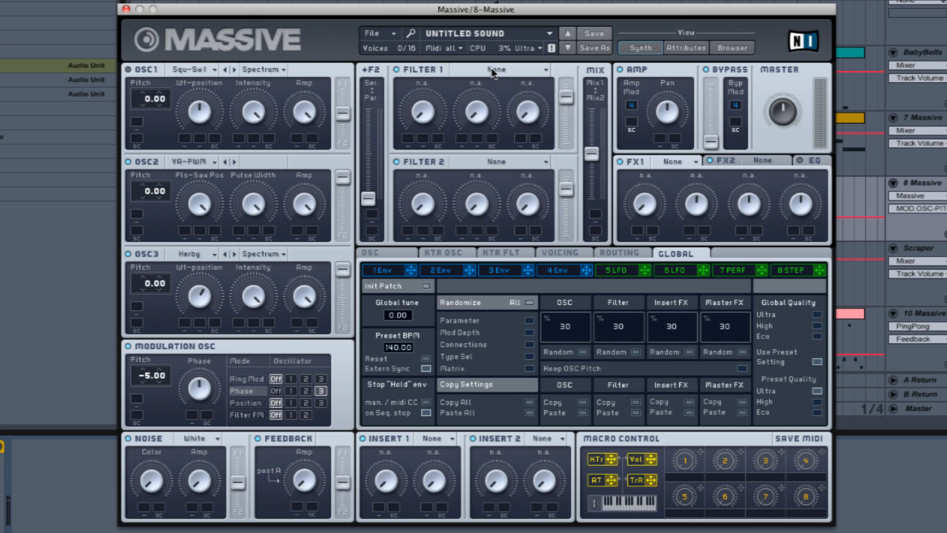
Set Filter 1's type to Daft.
{"action": "left_click", "coordinate": [510, 69]}
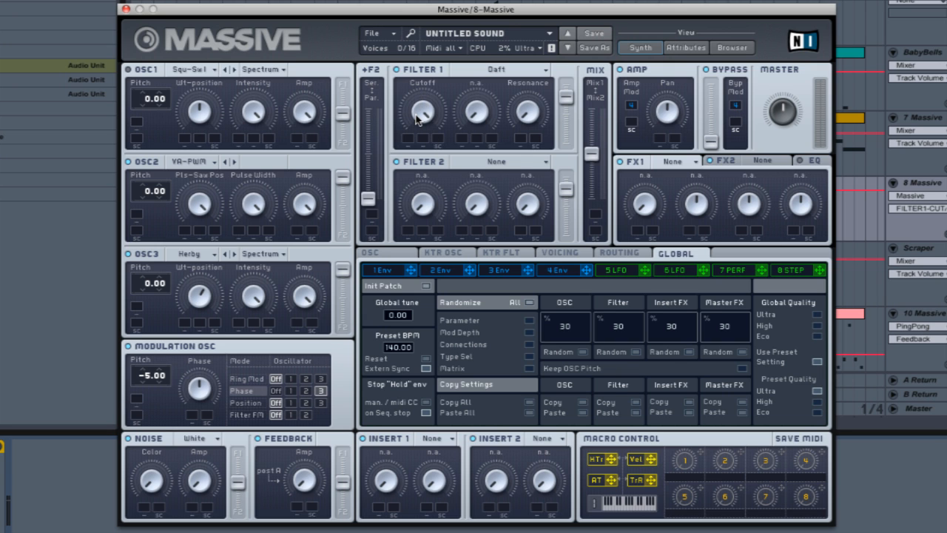
{"action": "mouse_move", "coordinate": [428, 120]}
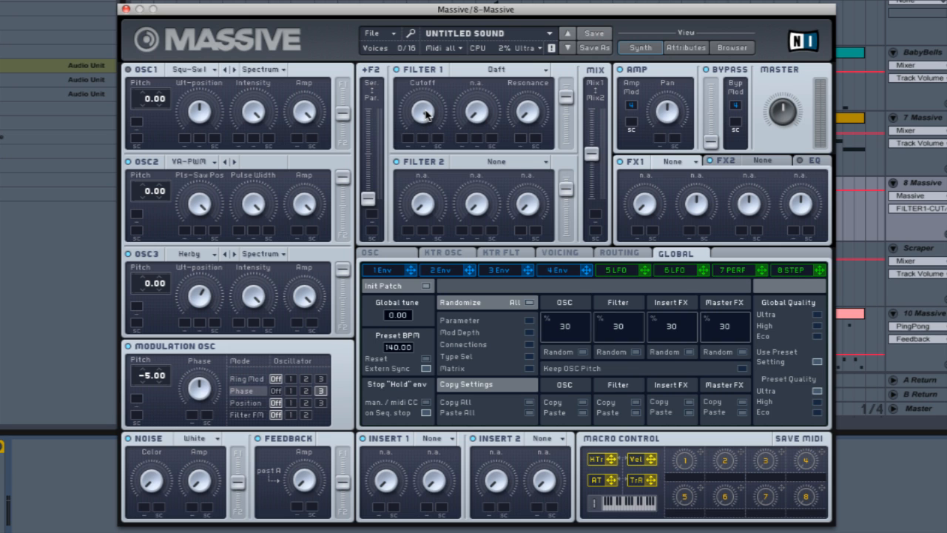
Route the 5 LFO to Filter 1 cutoff and sync its rate to tempo.
{"action": "left_click", "coordinate": [615, 269]}
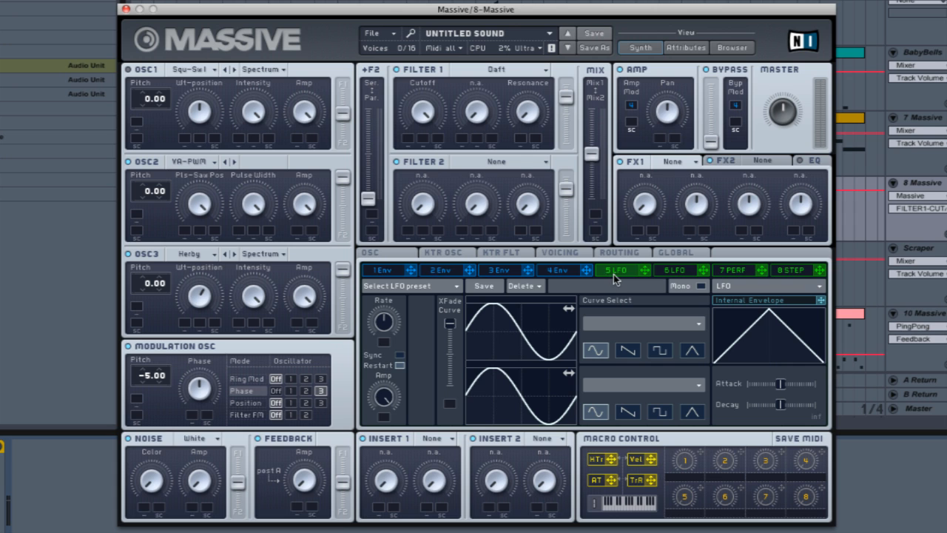
{"action": "mouse_move", "coordinate": [620, 279]}
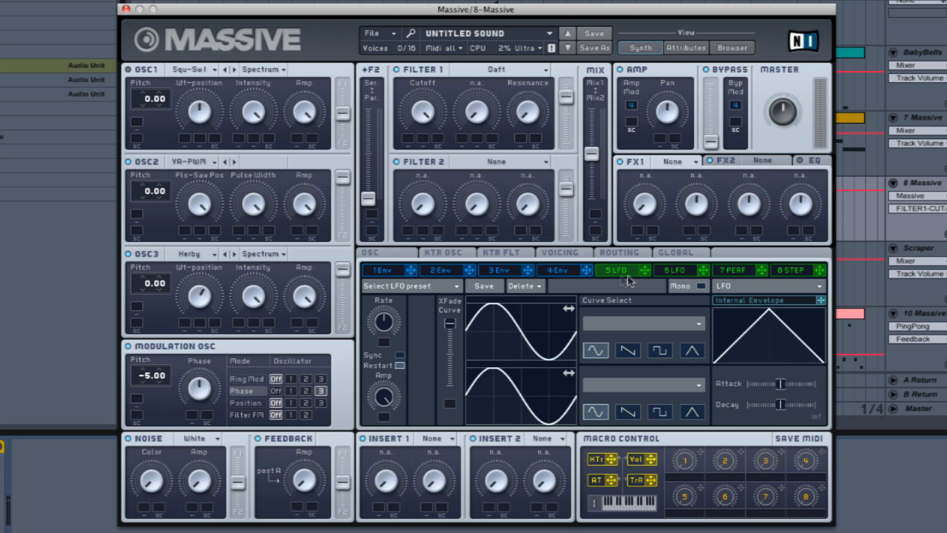
{"action": "mouse_move", "coordinate": [648, 275]}
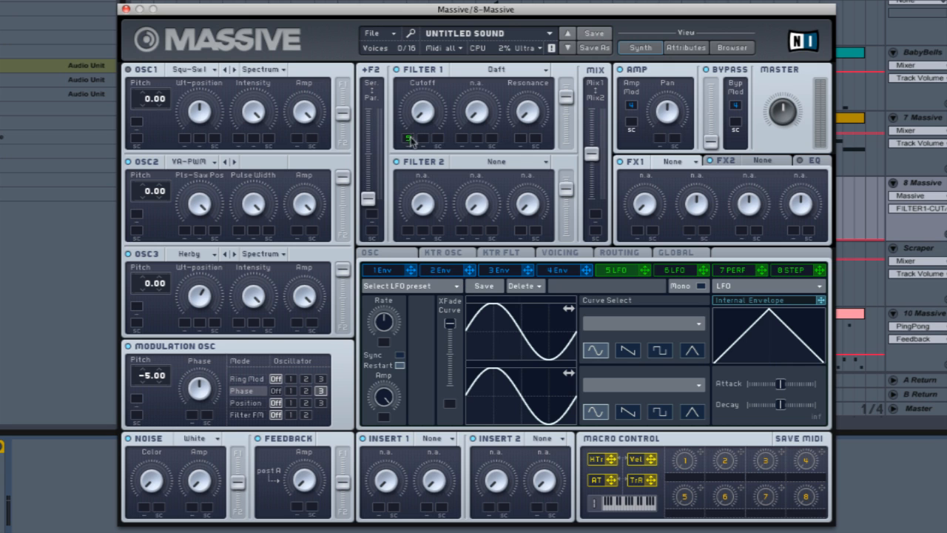
{"action": "mouse_move", "coordinate": [446, 162]}
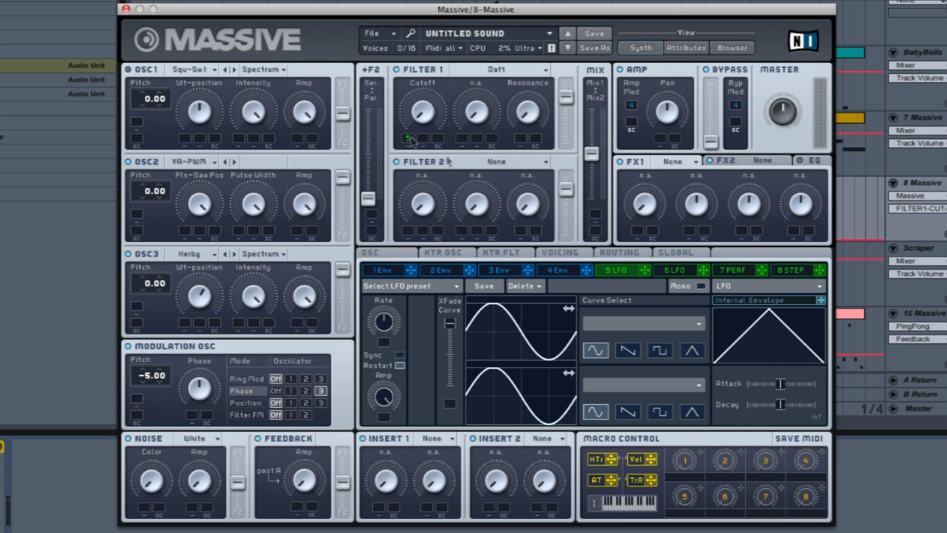
{"action": "left_click", "coordinate": [422, 111]}
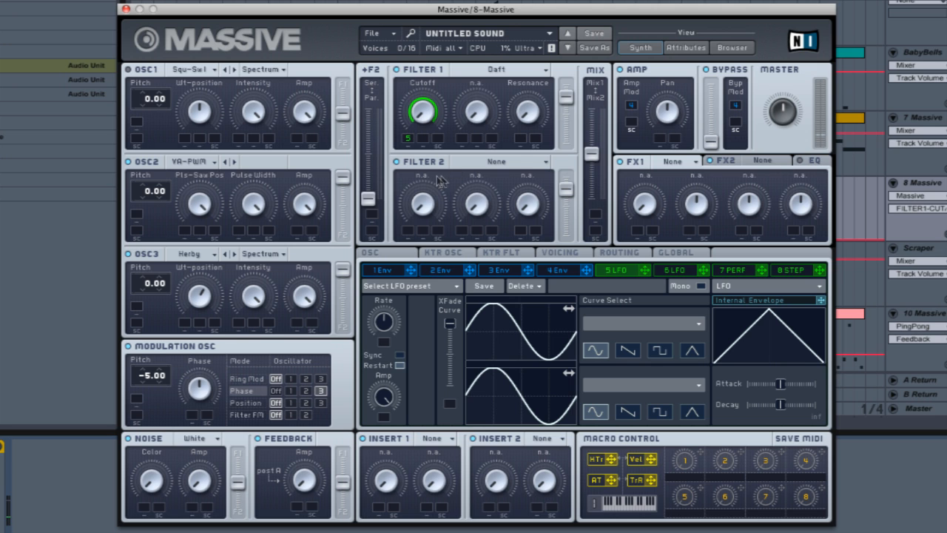
{"action": "mouse_move", "coordinate": [418, 116]}
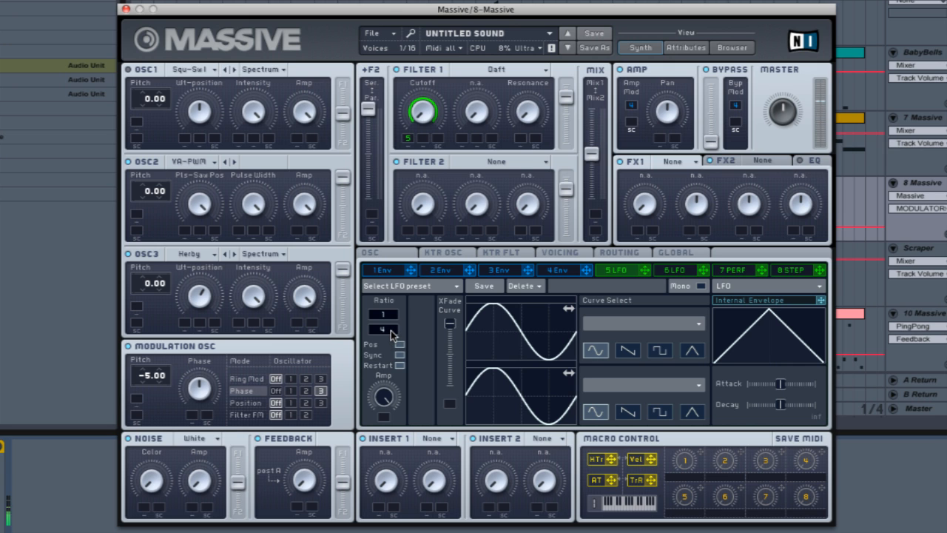
{"action": "left_click", "coordinate": [381, 328]}
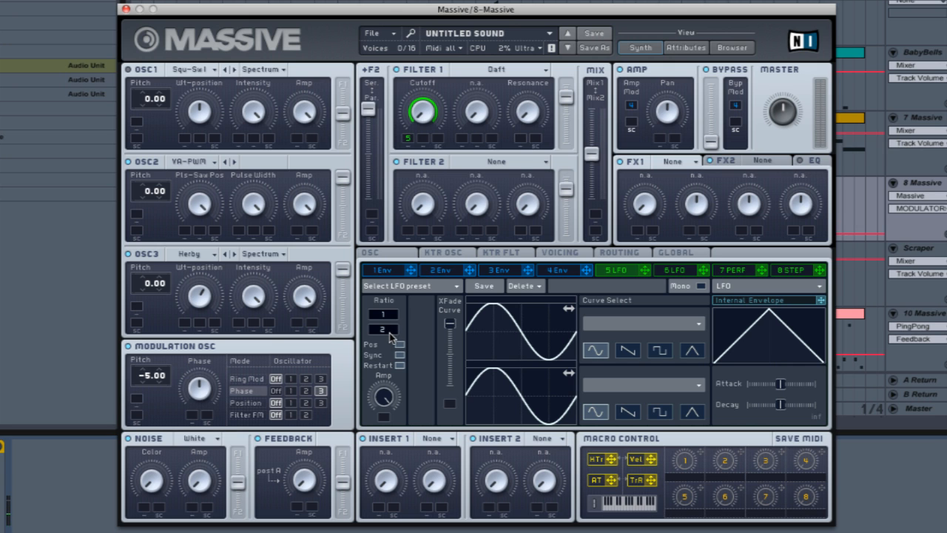
{"action": "mouse_move", "coordinate": [427, 354]}
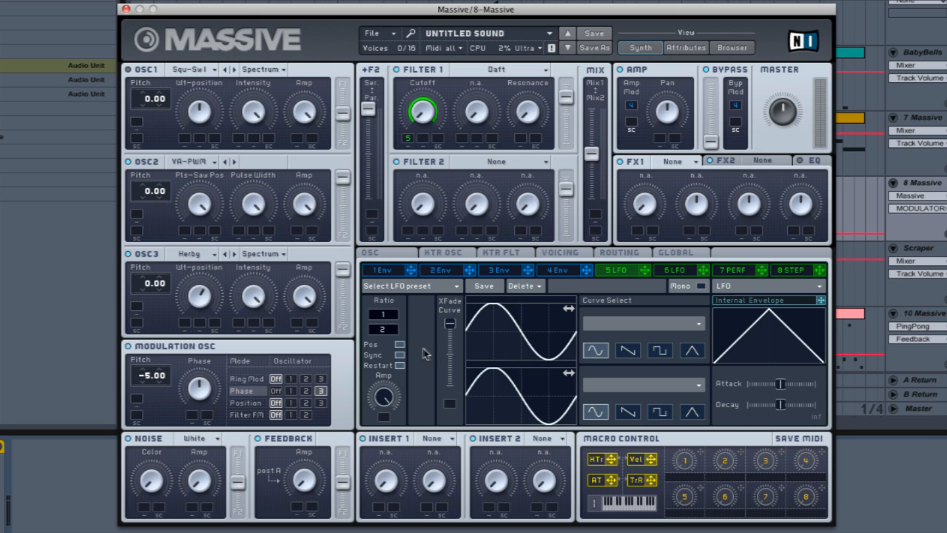
{"action": "mouse_move", "coordinate": [518, 323]}
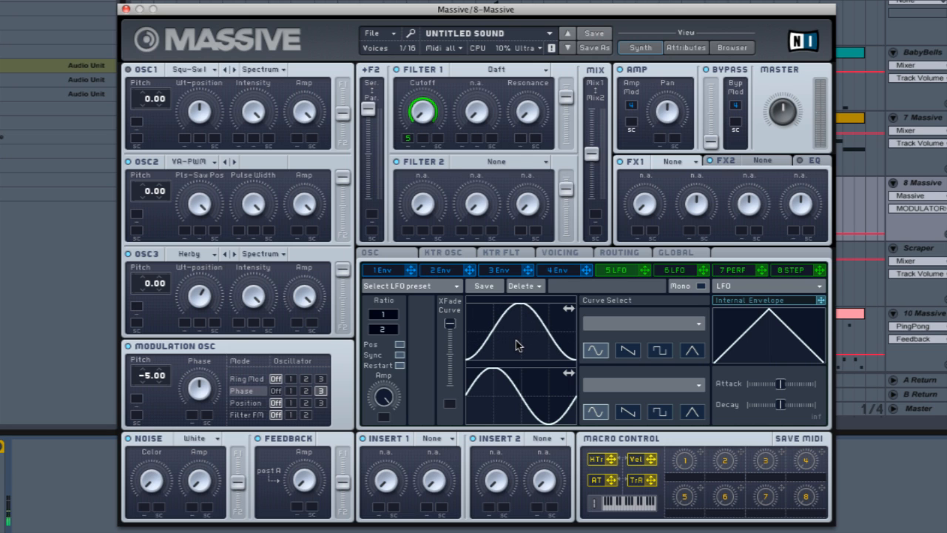
{"action": "mouse_move", "coordinate": [464, 423]}
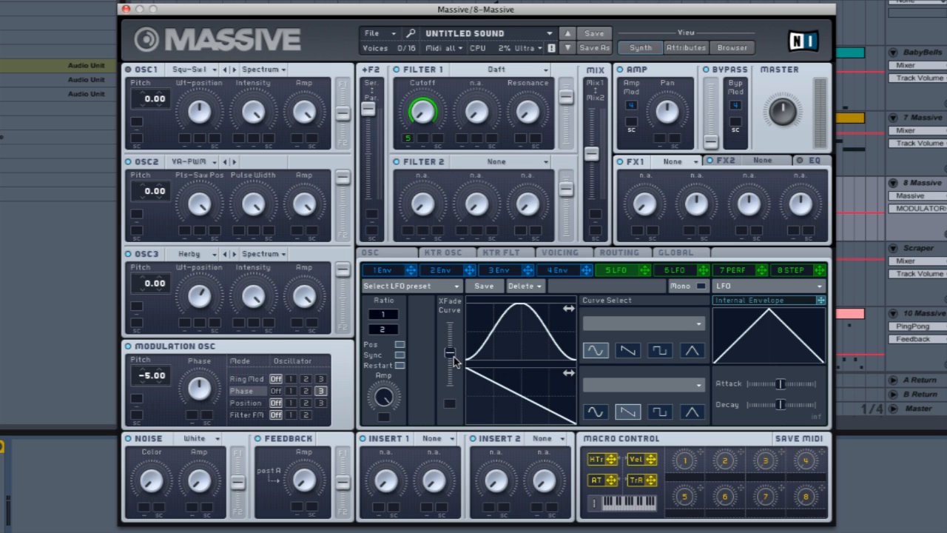
{"action": "mouse_move", "coordinate": [530, 379]}
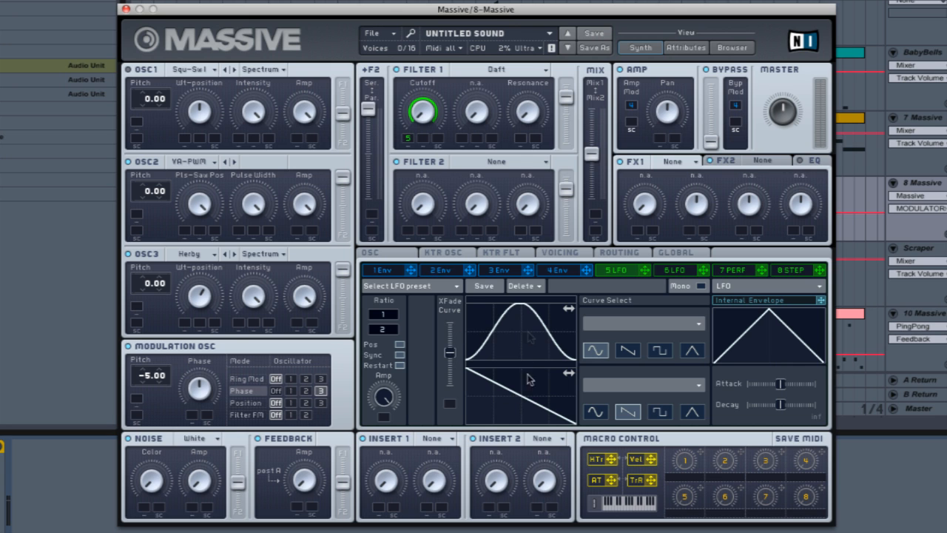
{"action": "mouse_move", "coordinate": [511, 329]}
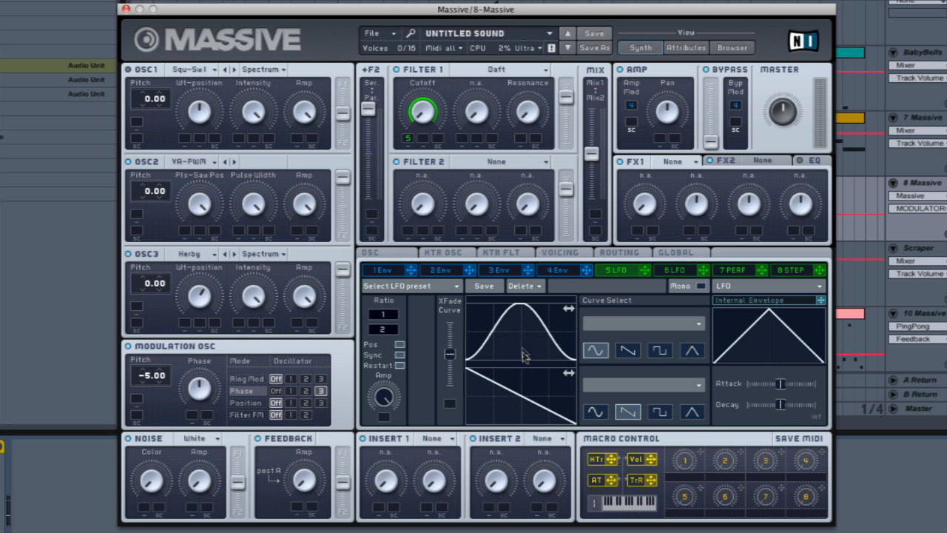
{"action": "mouse_move", "coordinate": [524, 354]}
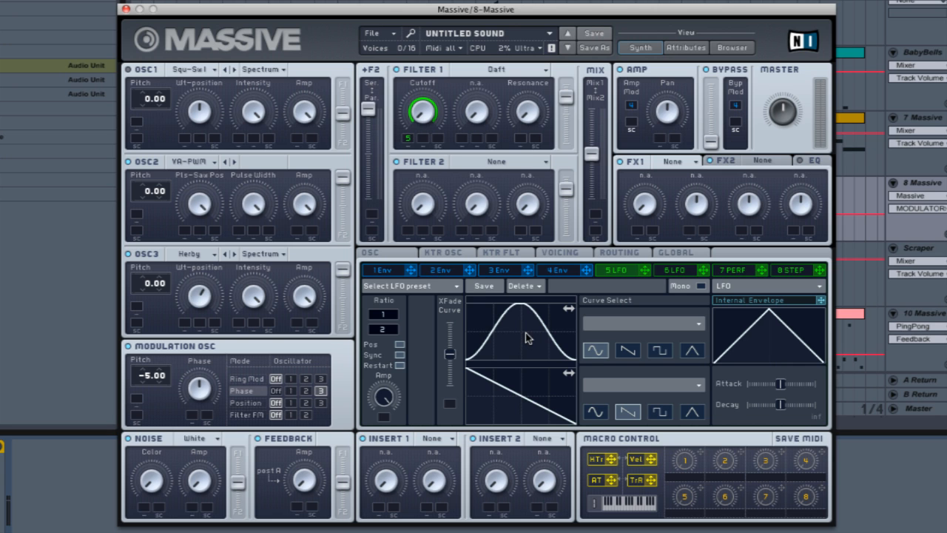
Show the Voicing page with the unisono and trigger settings.
{"action": "left_click", "coordinate": [561, 252]}
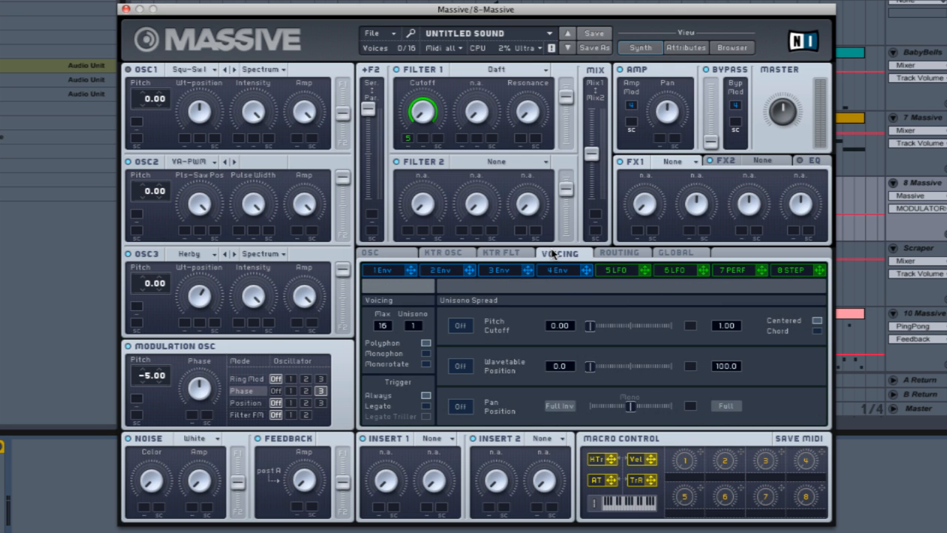
{"action": "mouse_move", "coordinate": [550, 257]}
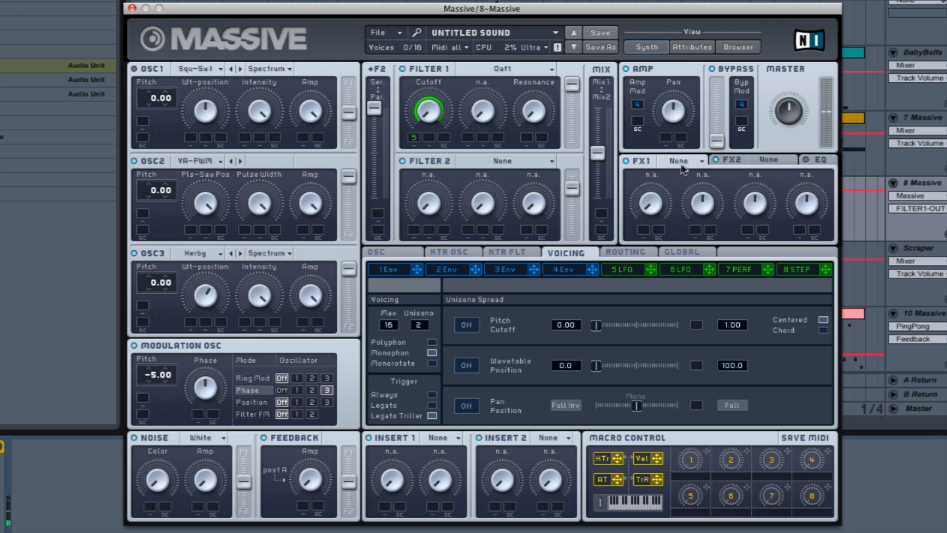
Load a Phaser into the first FX slot.
{"action": "left_click", "coordinate": [681, 160]}
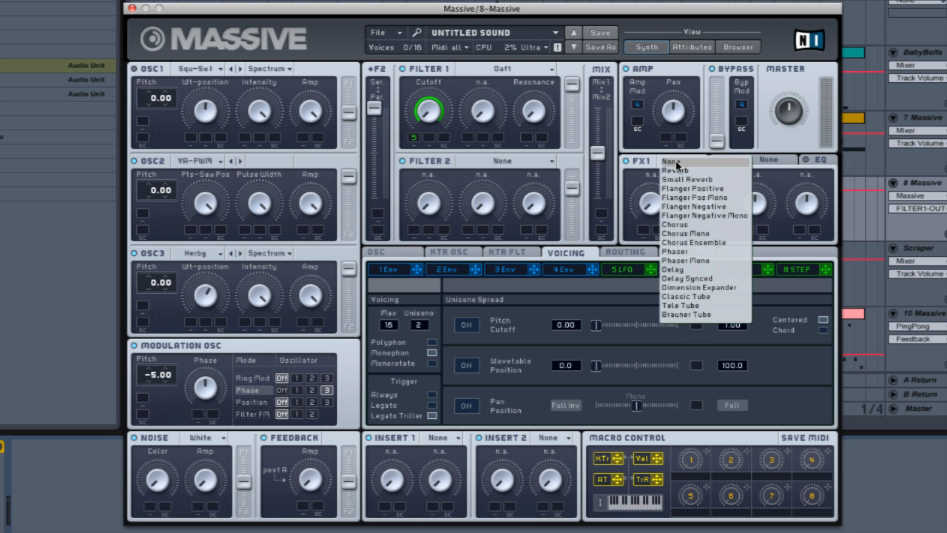
{"action": "left_click", "coordinate": [674, 251]}
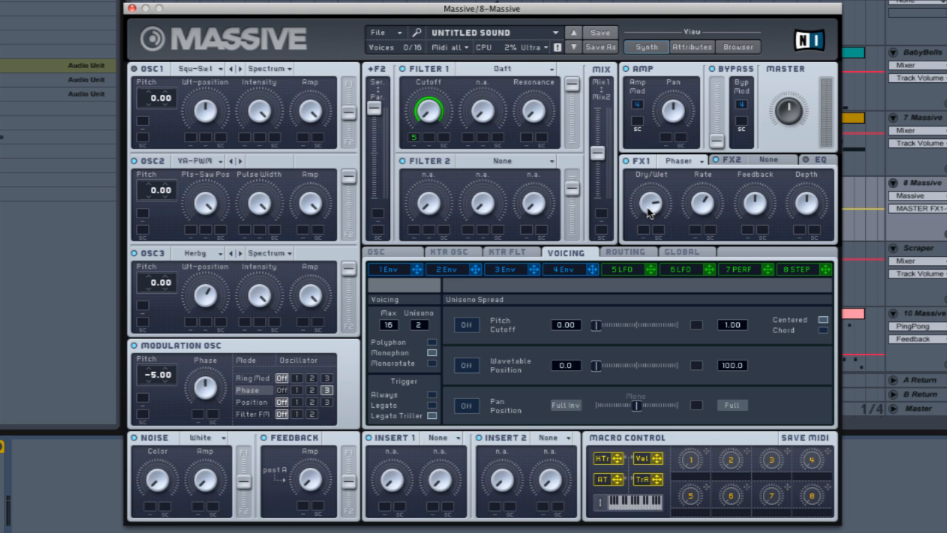
{"action": "mouse_move", "coordinate": [790, 216]}
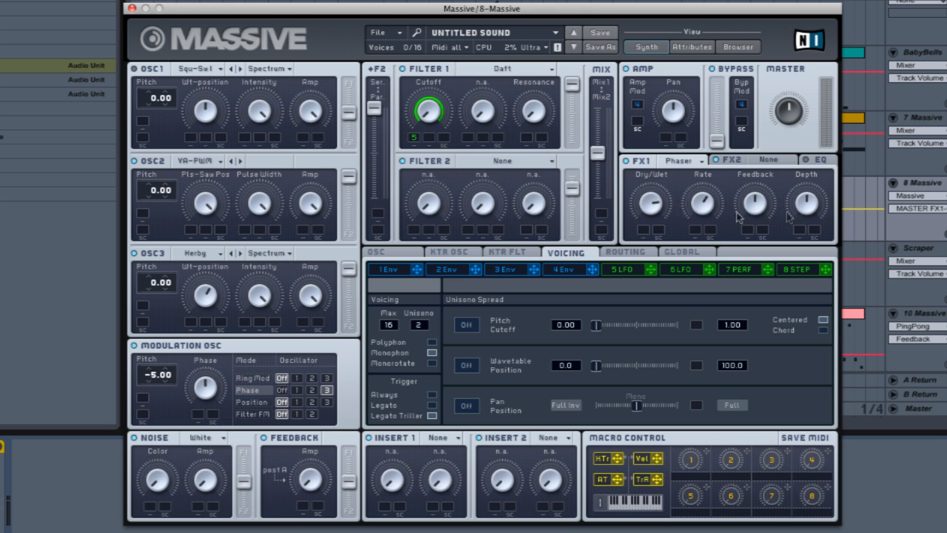
{"action": "mouse_move", "coordinate": [639, 207]}
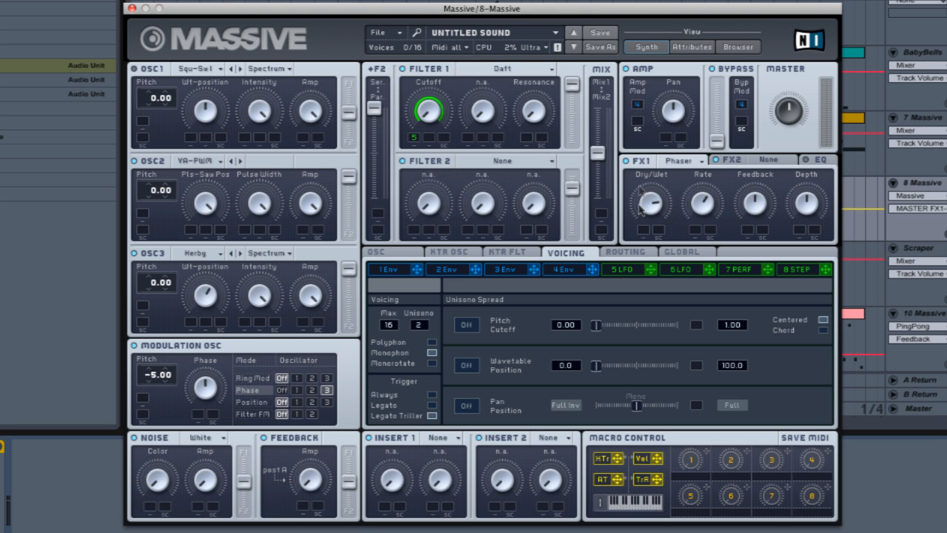
{"action": "mouse_move", "coordinate": [725, 214]}
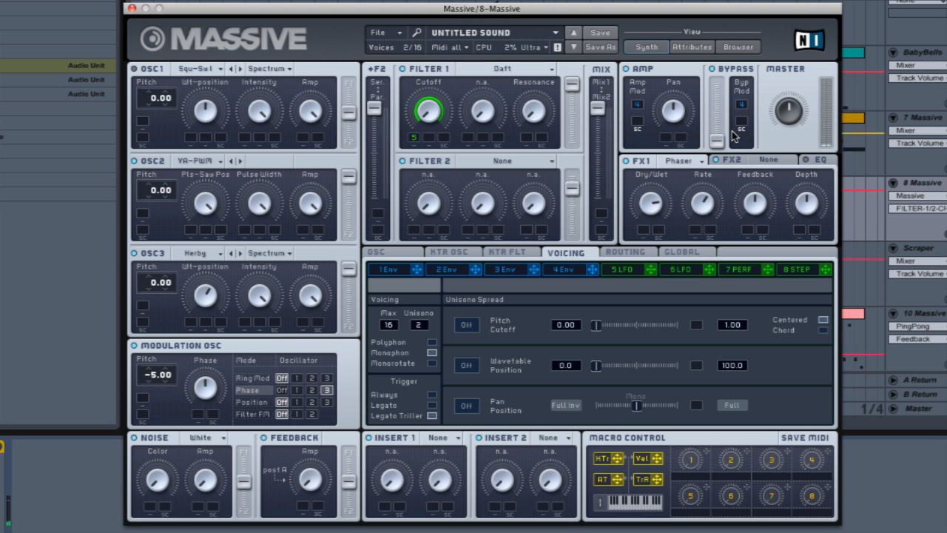
{"action": "mouse_move", "coordinate": [544, 206]}
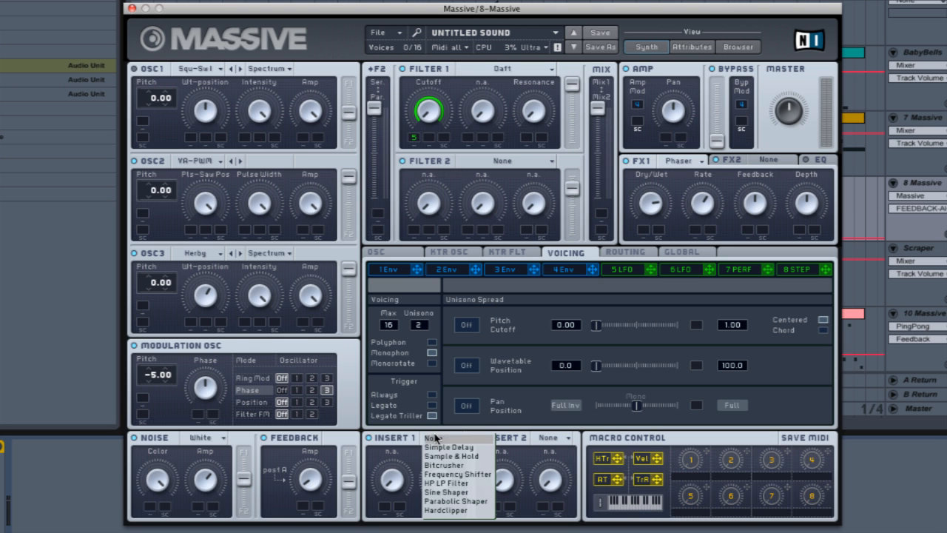
{"action": "mouse_move", "coordinate": [456, 500]}
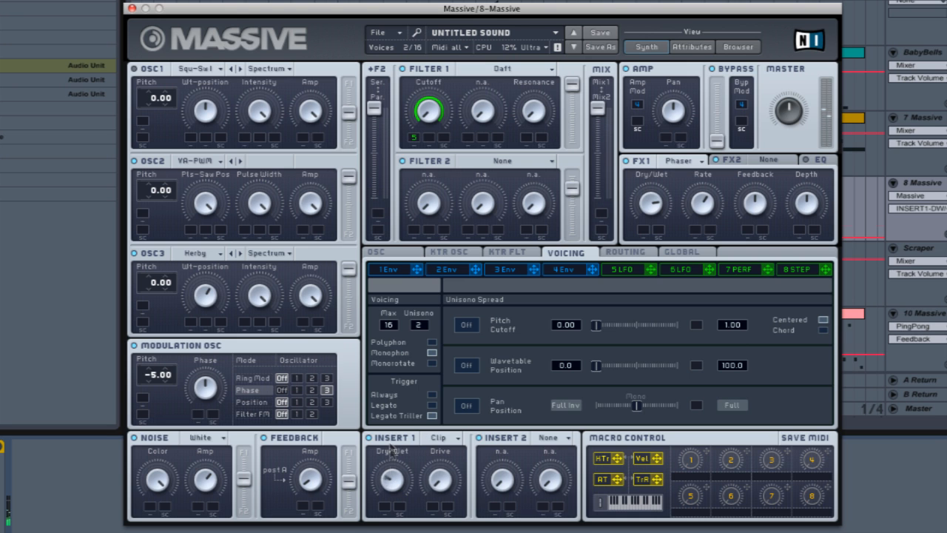
{"action": "mouse_move", "coordinate": [437, 393]}
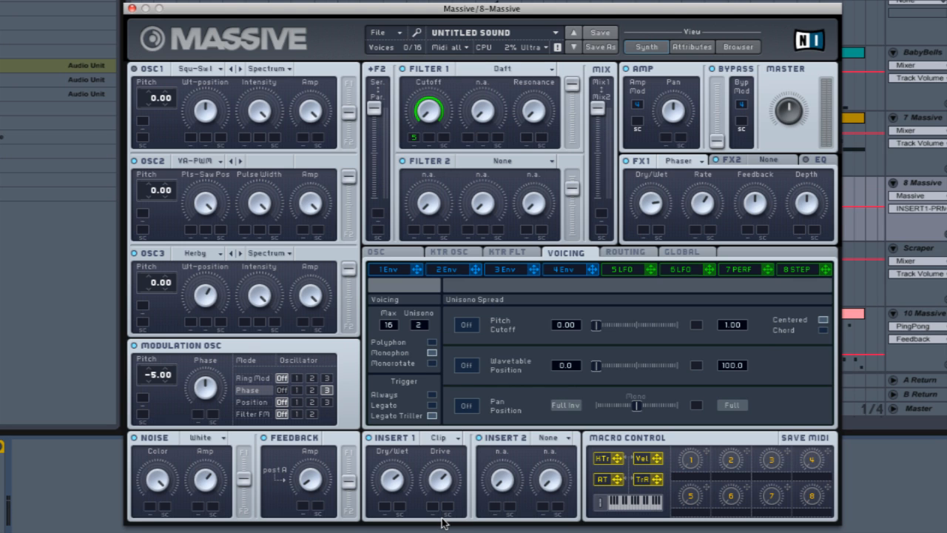
{"action": "mouse_move", "coordinate": [456, 485]}
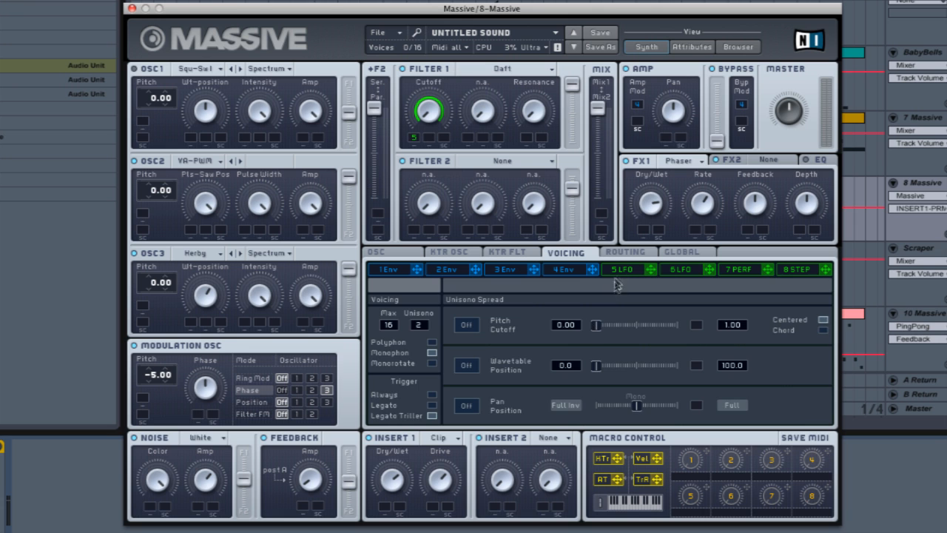
Route the 5 LFO to Insert 1's Hardclipper Drive and raise its modulation amount.
{"action": "left_click", "coordinate": [623, 270]}
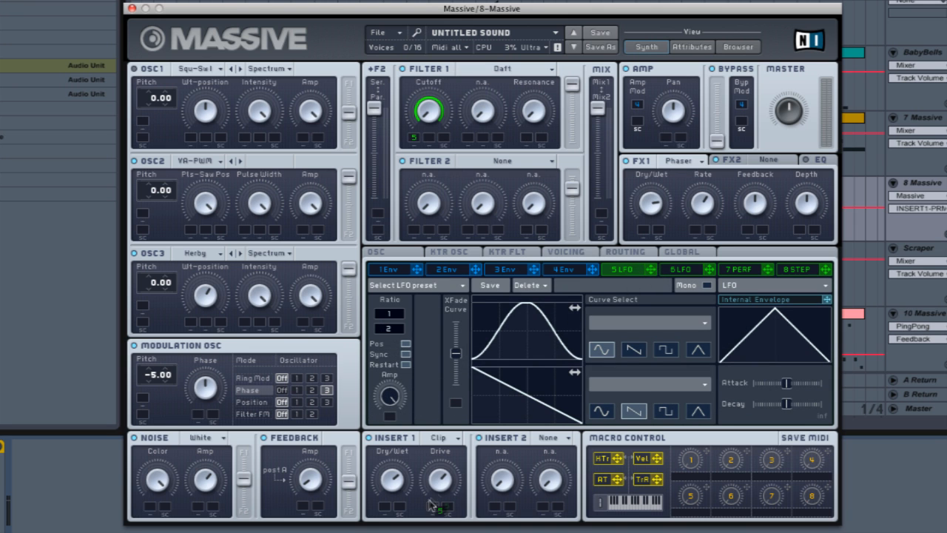
{"action": "left_click_drag", "start_coordinate": [438, 485], "coordinate": [438, 477]}
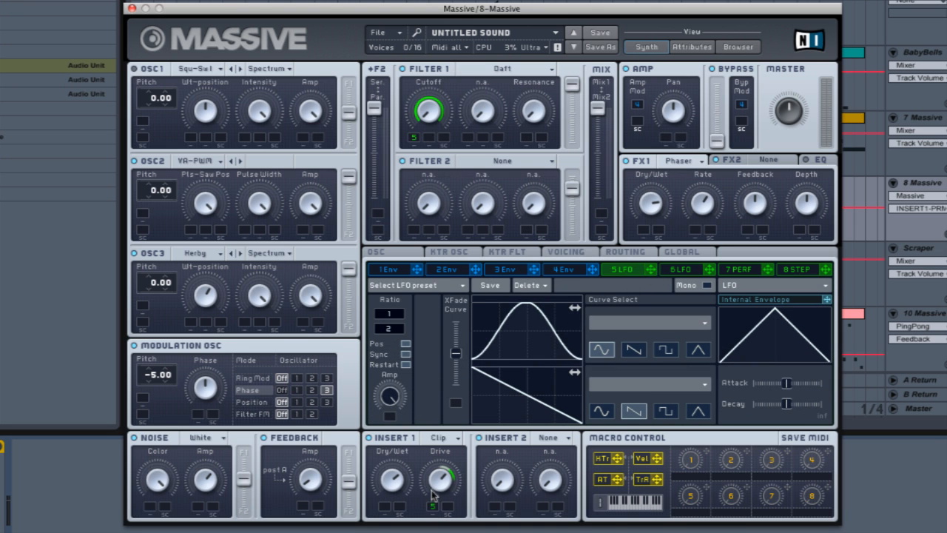
{"action": "left_click_drag", "start_coordinate": [432, 480], "coordinate": [432, 466]}
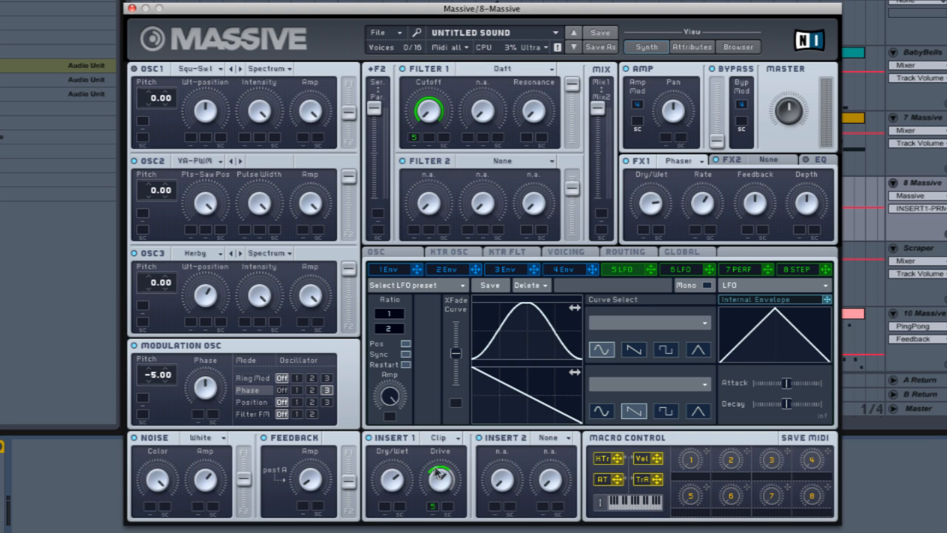
{"action": "mouse_move", "coordinate": [455, 471]}
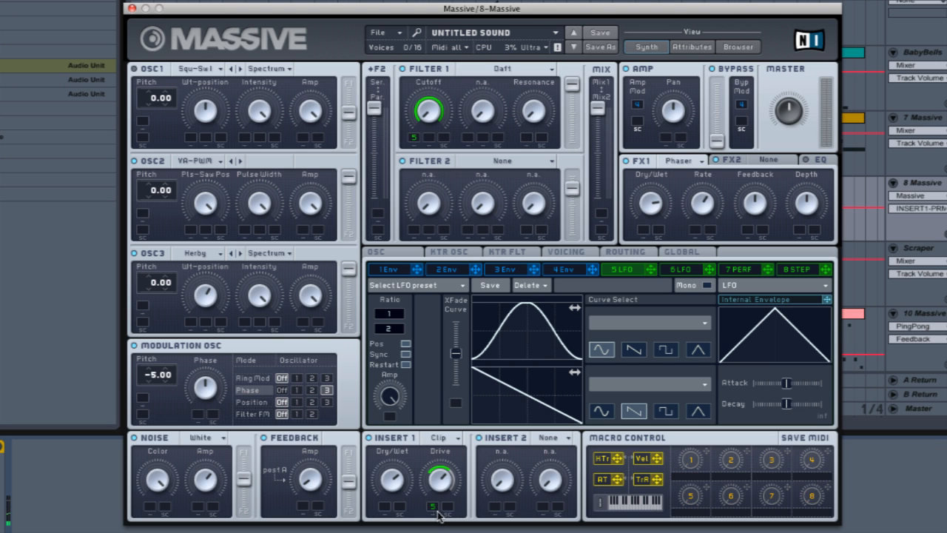
{"action": "mouse_move", "coordinate": [432, 518]}
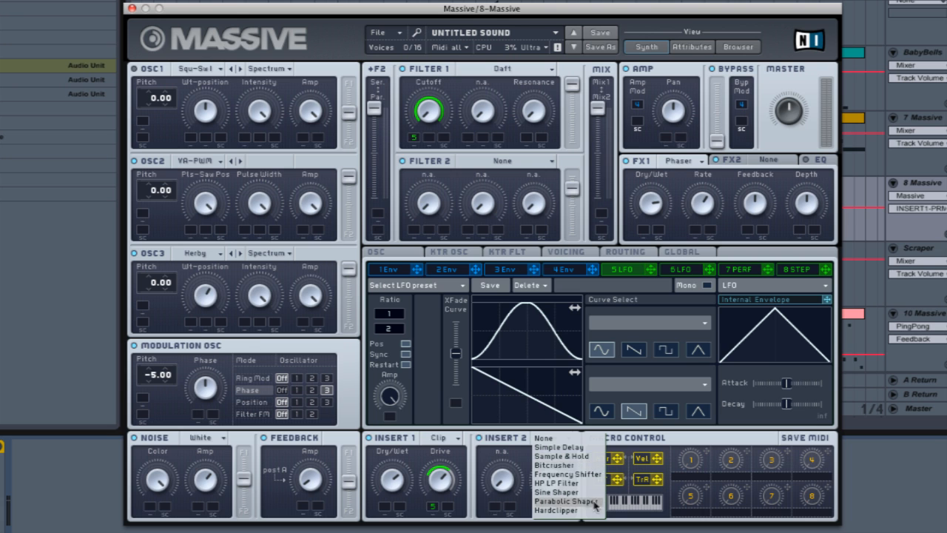
Make Insert 2 a Parabolic Shaper.
{"action": "left_click", "coordinate": [566, 500]}
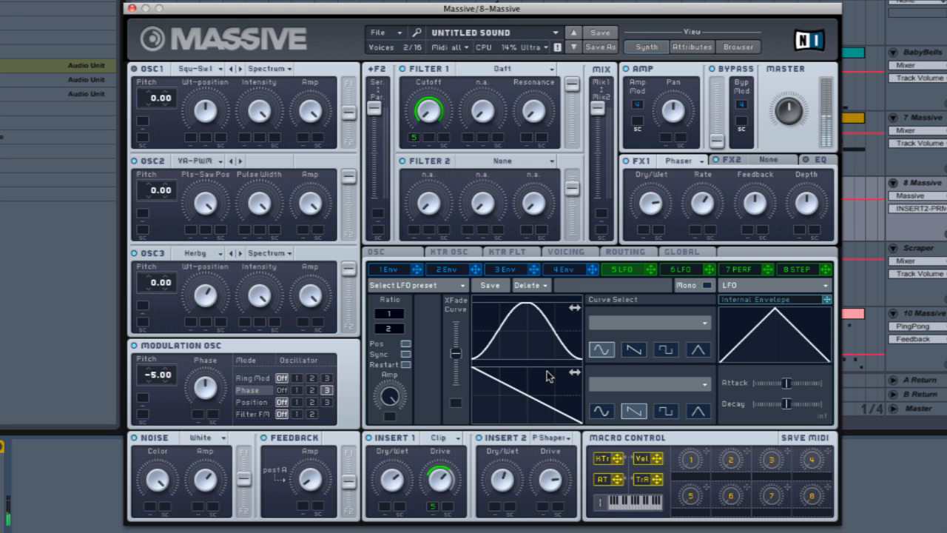
{"action": "mouse_move", "coordinate": [548, 494]}
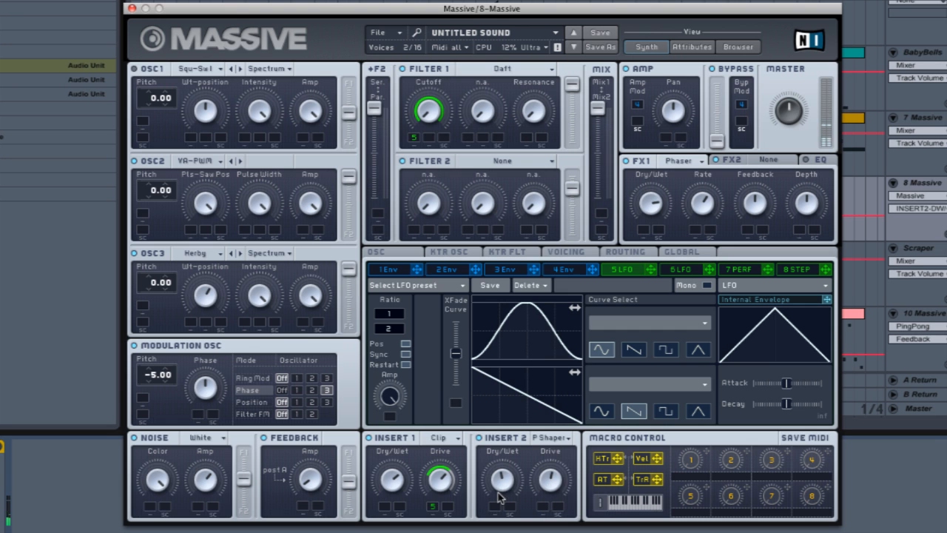
{"action": "left_click", "coordinate": [554, 438]}
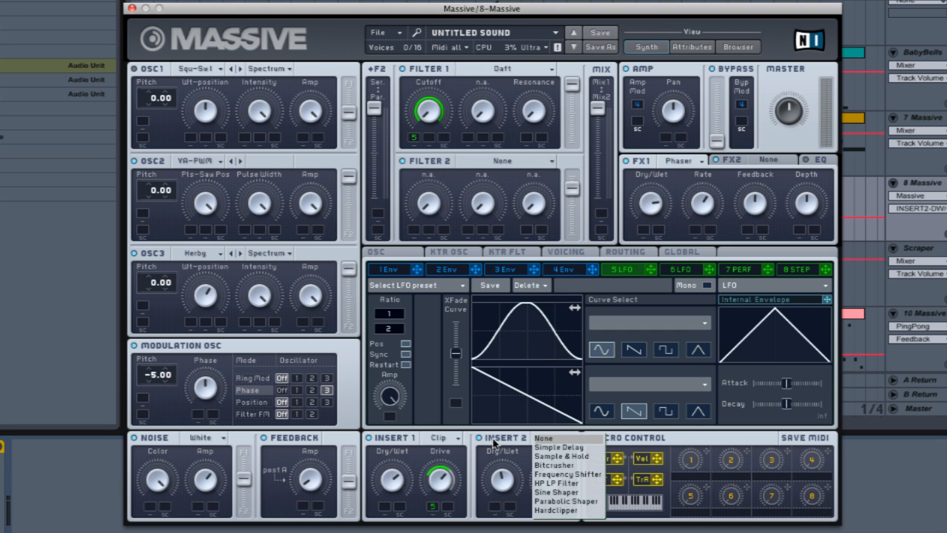
{"action": "left_click", "coordinate": [563, 500]}
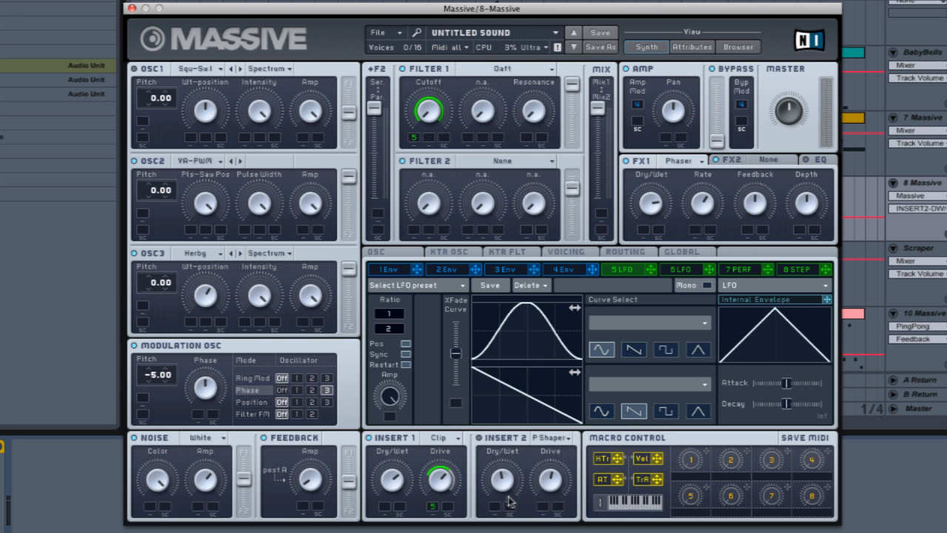
{"action": "mouse_move", "coordinate": [381, 251]}
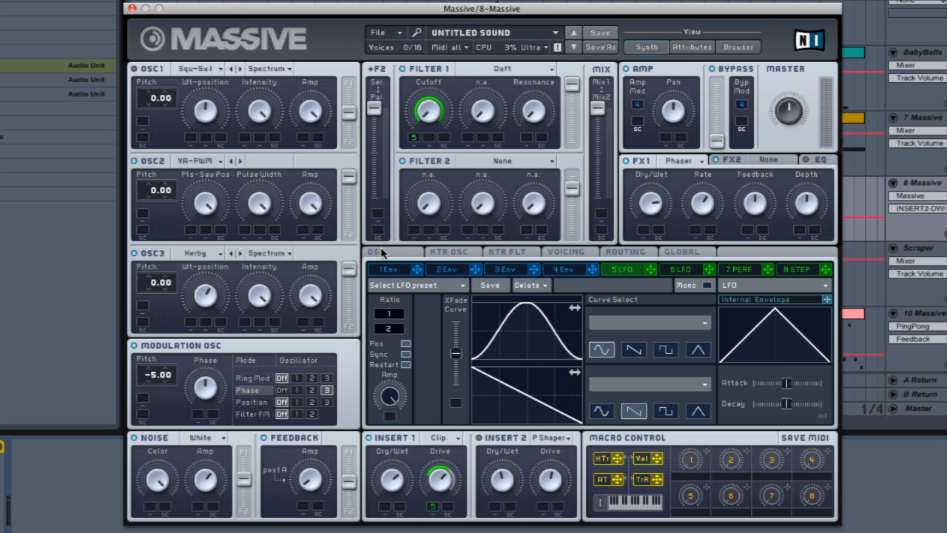
Enable oscillator glide between notes and give it its own glide time.
{"action": "left_click", "coordinate": [376, 252]}
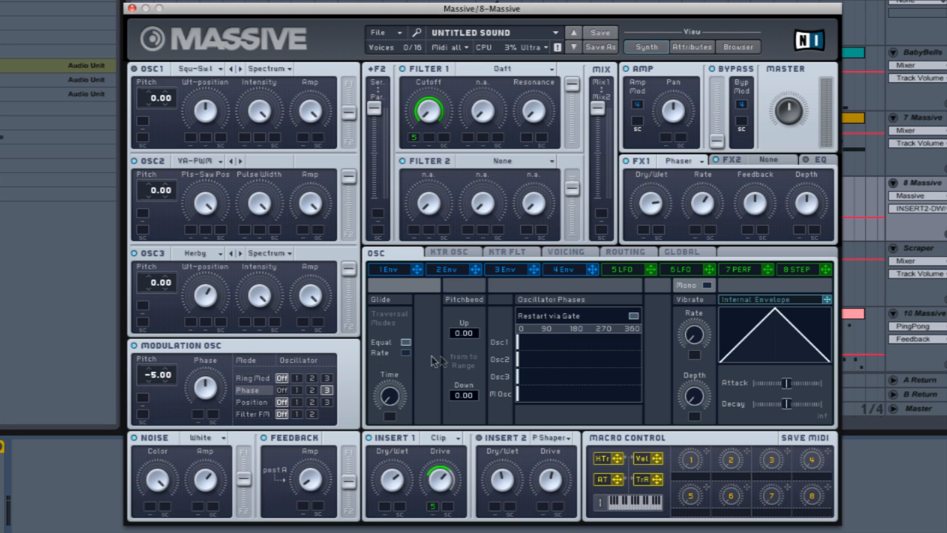
{"action": "mouse_move", "coordinate": [400, 407]}
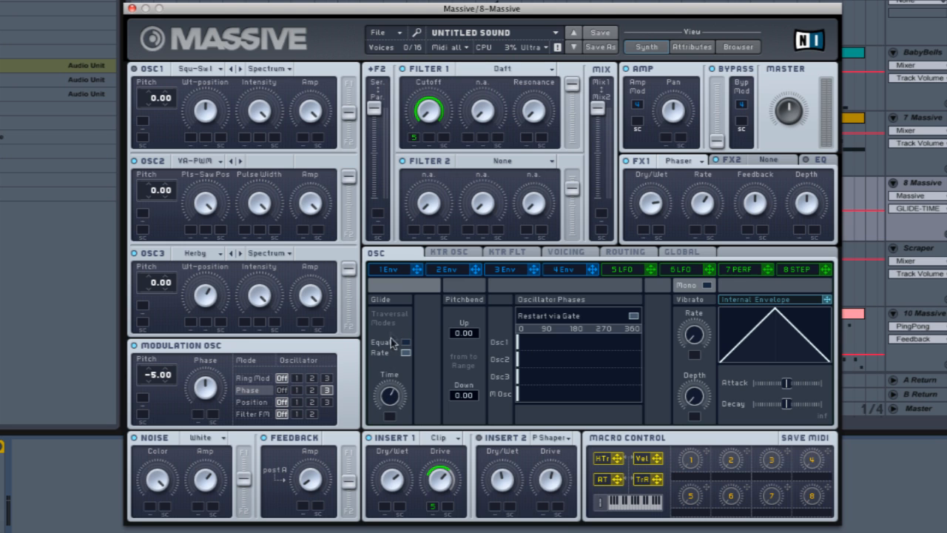
{"action": "mouse_move", "coordinate": [393, 344]}
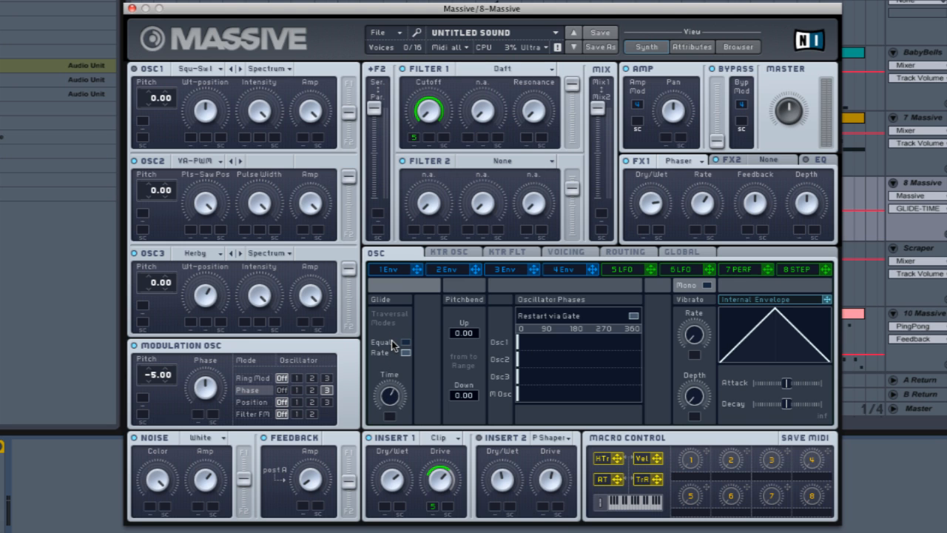
{"action": "mouse_move", "coordinate": [392, 415]}
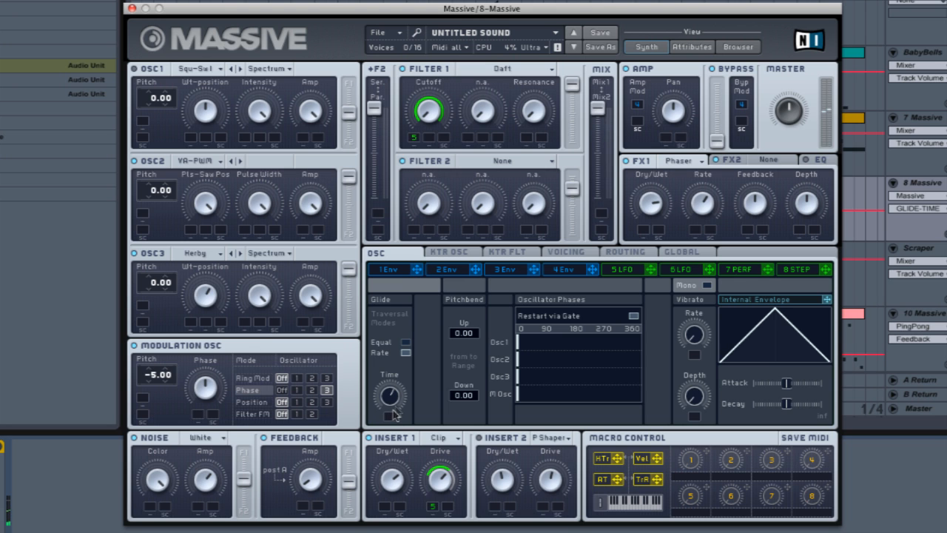
{"action": "mouse_move", "coordinate": [390, 392]}
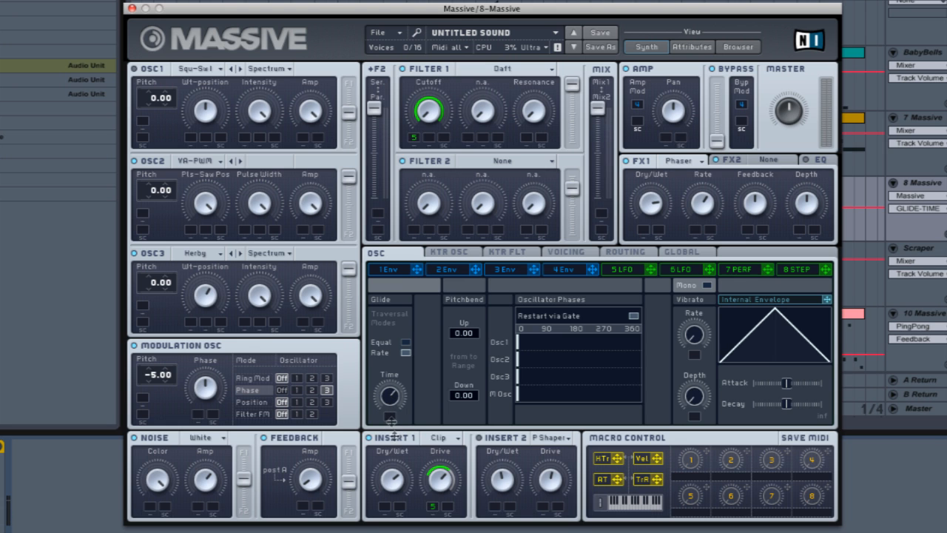
{"action": "mouse_move", "coordinate": [391, 414]}
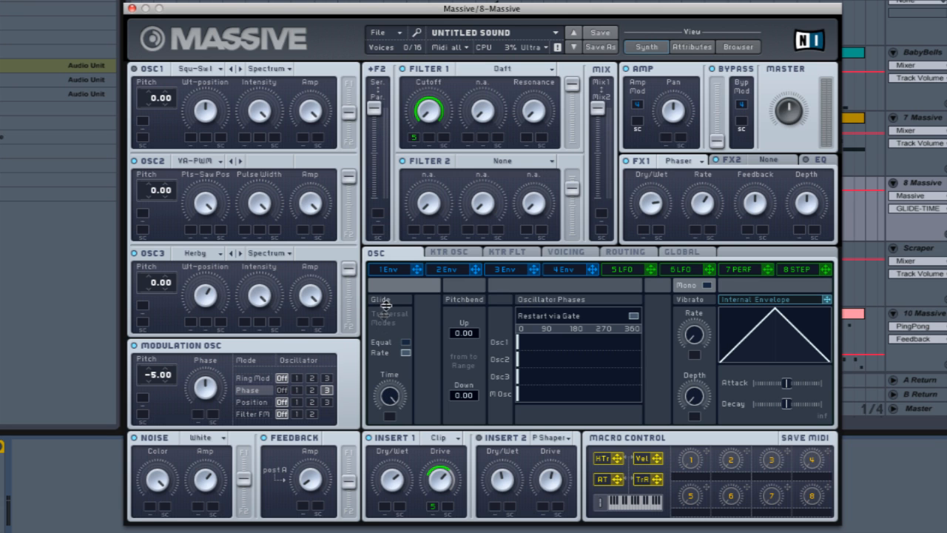
{"action": "left_click", "coordinate": [621, 269]}
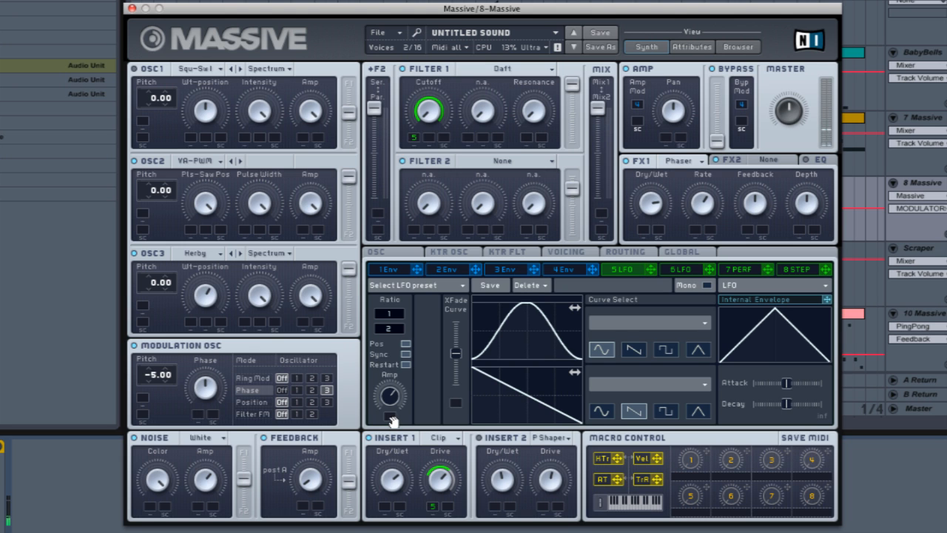
{"action": "mouse_move", "coordinate": [509, 308]}
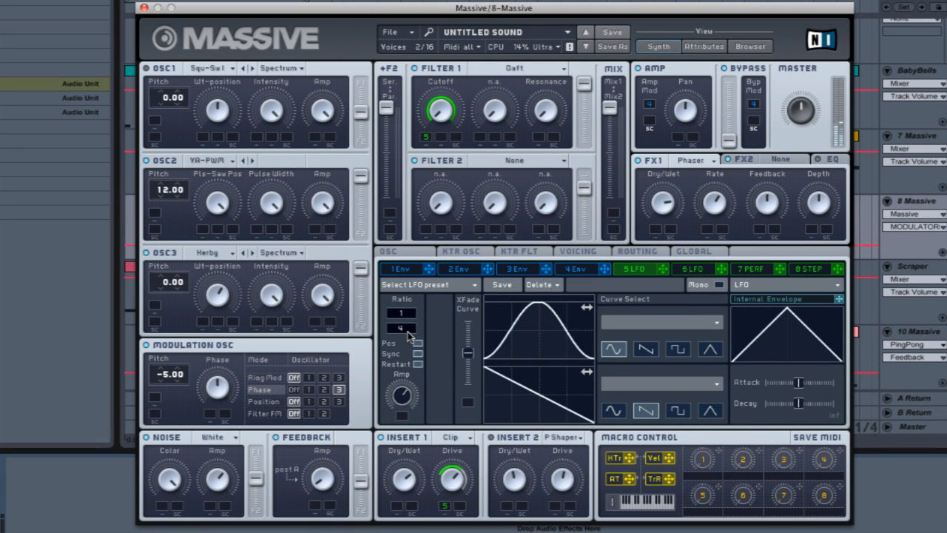
Set OSC2 pitch to +12.00 semitones and close Massive back to the Ableton arrangement.
{"action": "left_click", "coordinate": [400, 328]}
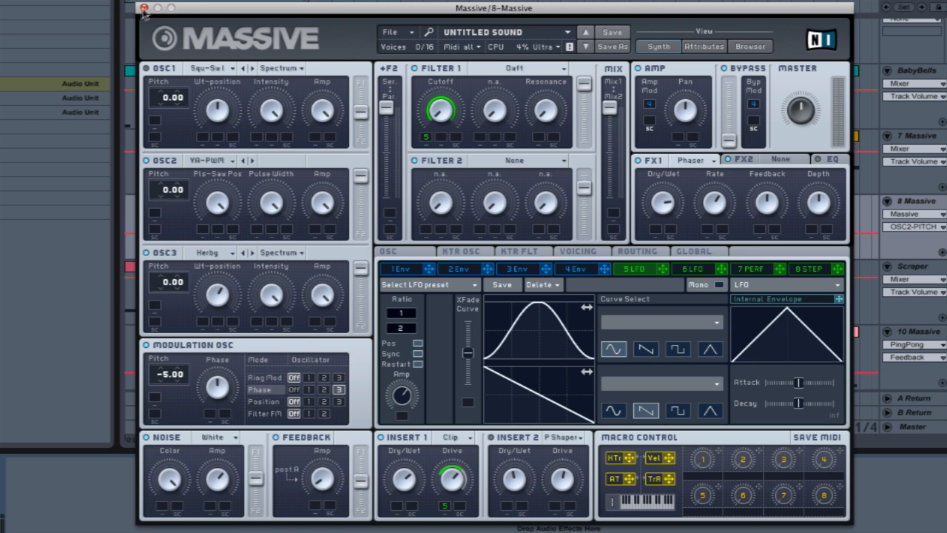
{"action": "left_click", "coordinate": [145, 9]}
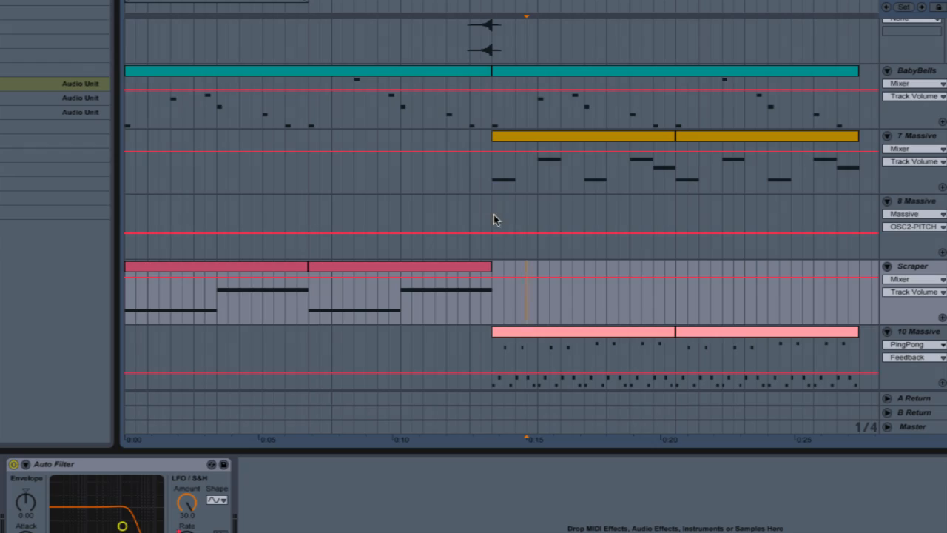